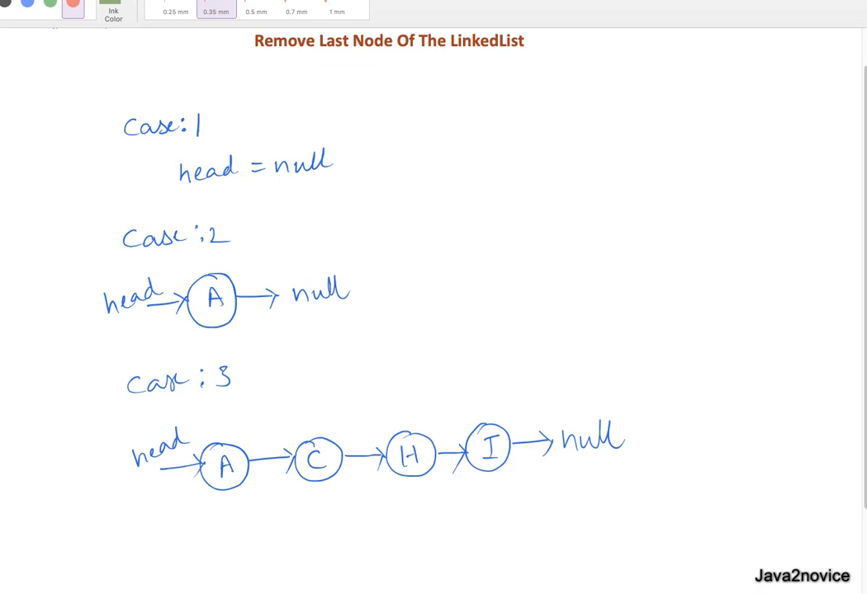
mouse_move(196, 136)
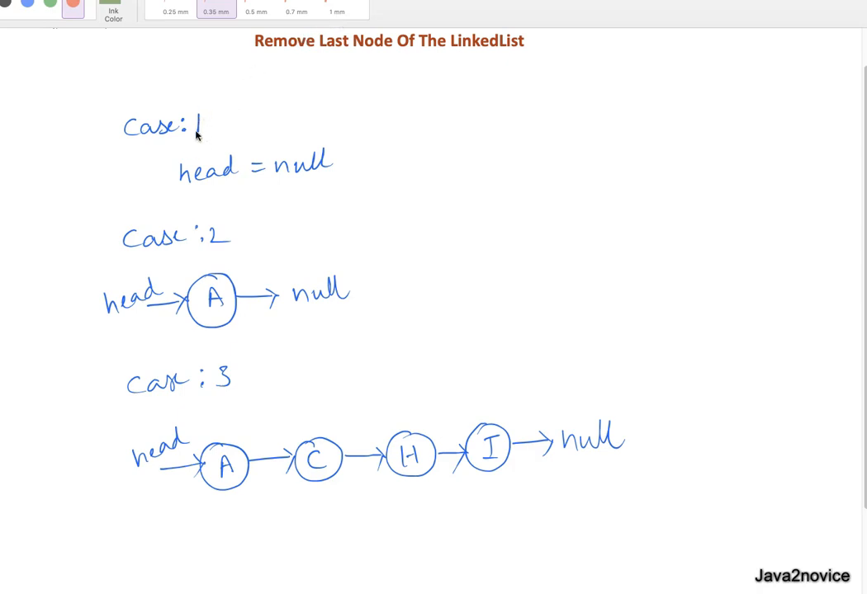
mouse_move(207, 126)
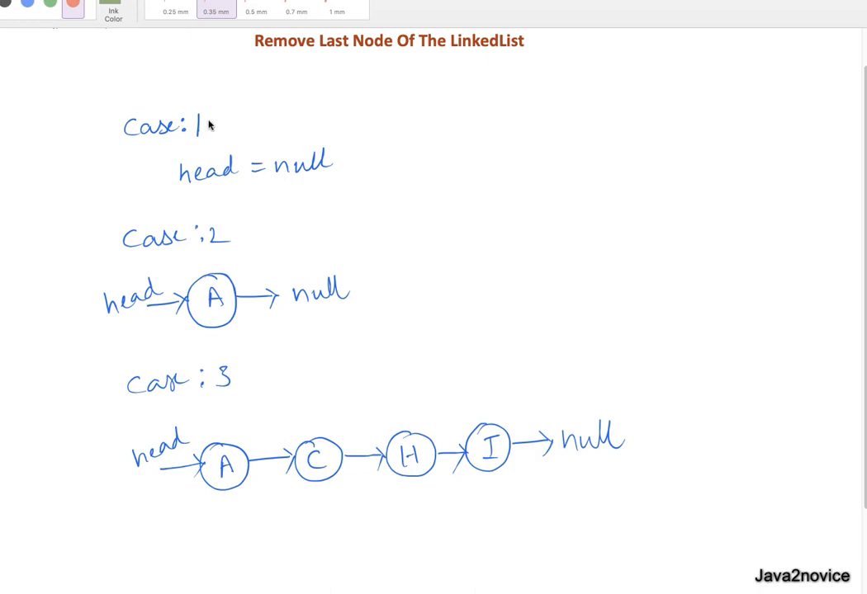
Draw a red check mark beside case 1 (head = null) in the Notability note
left_click_drag(213, 136, 224, 115)
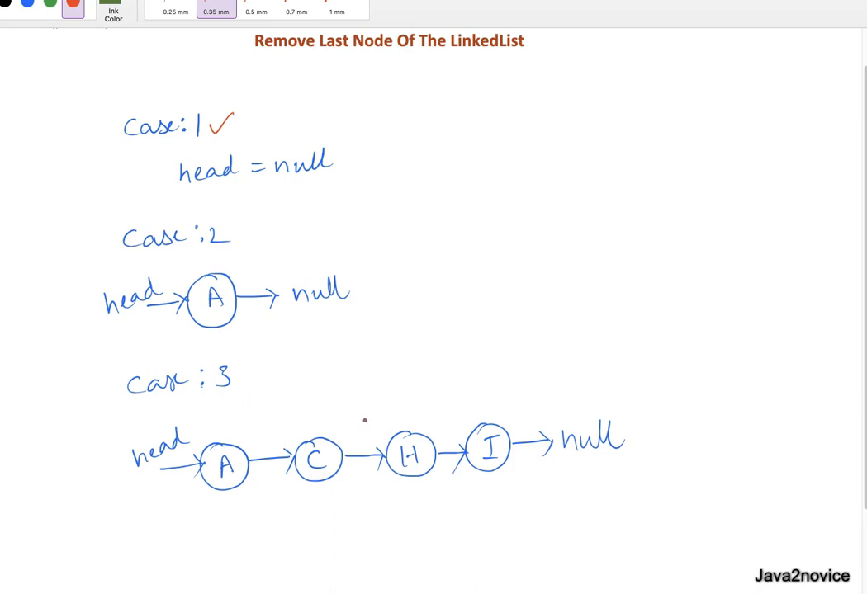
Annotate case 3 with arrows at node H, 'next=null' and 'node.next.next != null'
left_click_drag(408, 384, 405, 425)
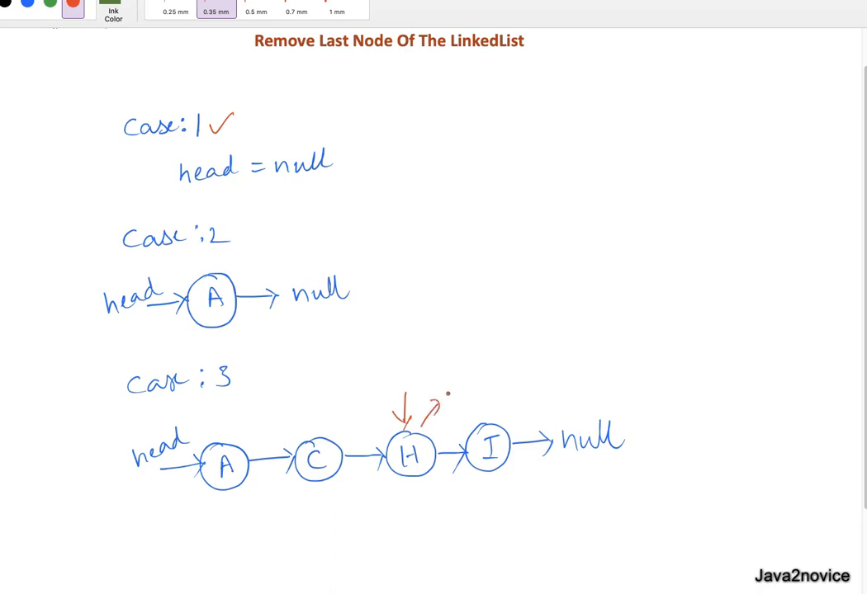
type("next:")
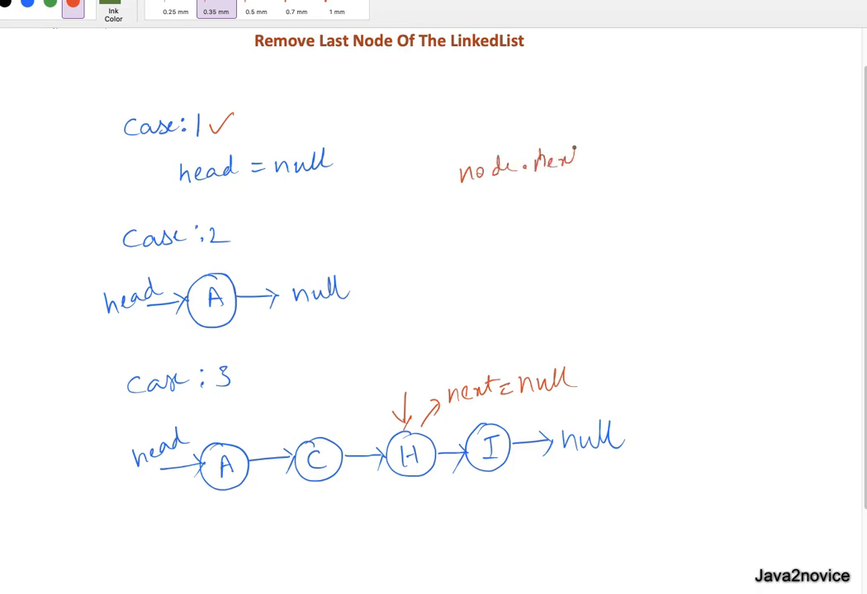
left_click_drag(569, 157, 631, 161)
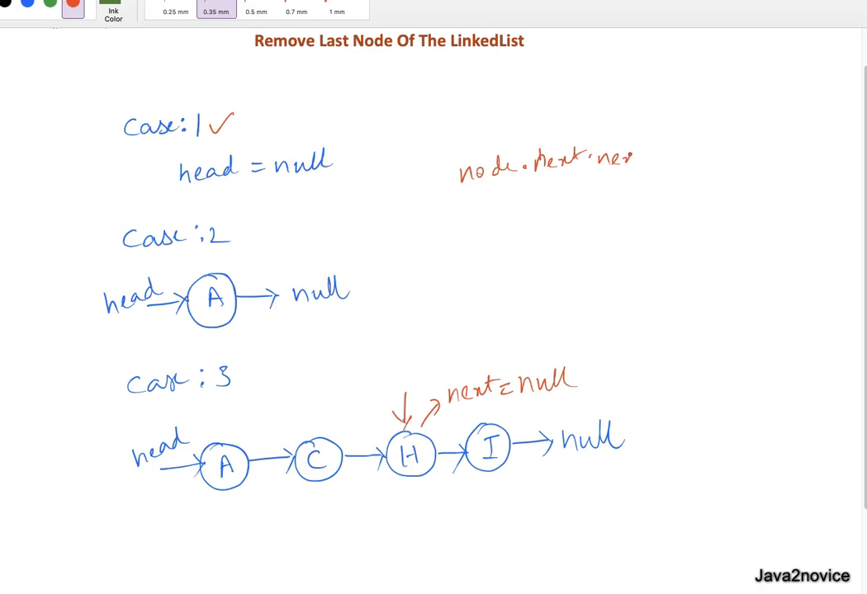
type("!=null")
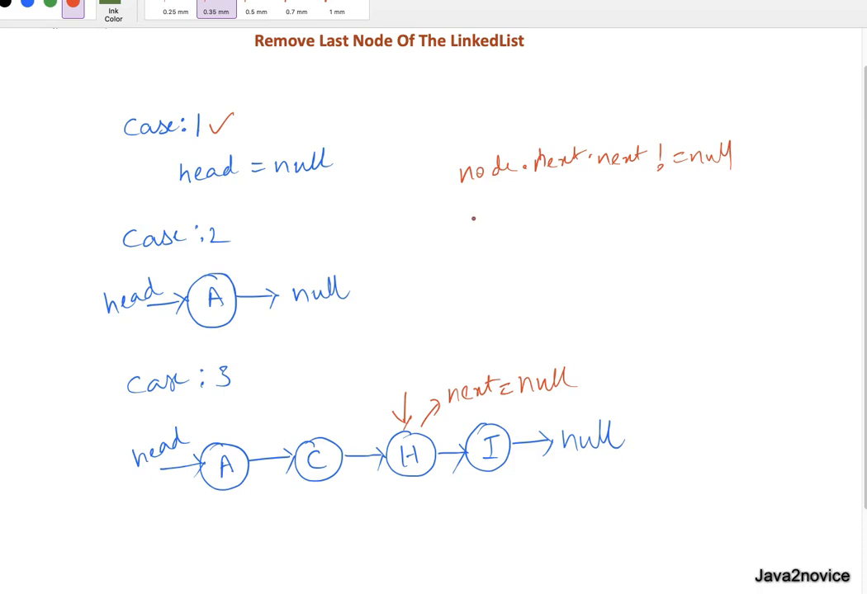
left_click_drag(470, 215, 570, 215)
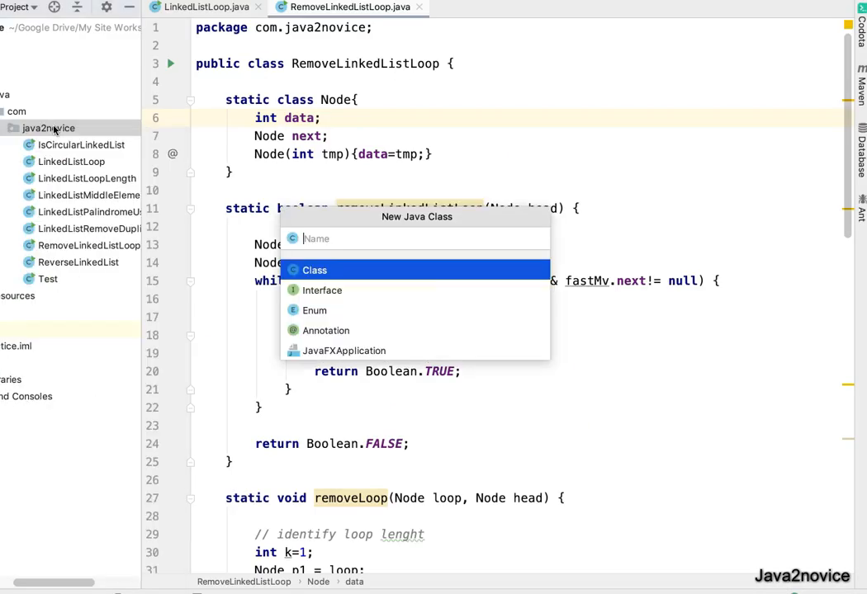
Add a Java class named LlRemoveLastNode to the java2novice package
type("LIRe")
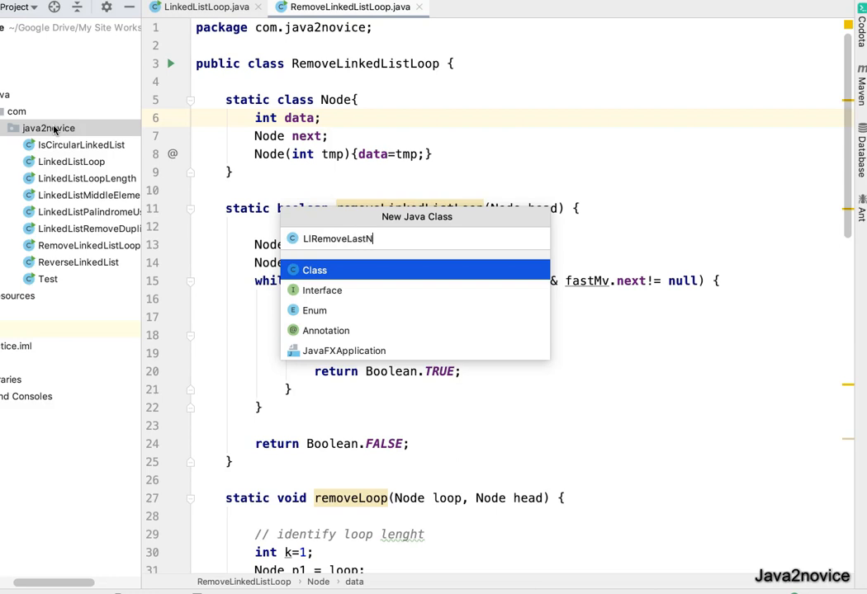
left_click(314, 270)
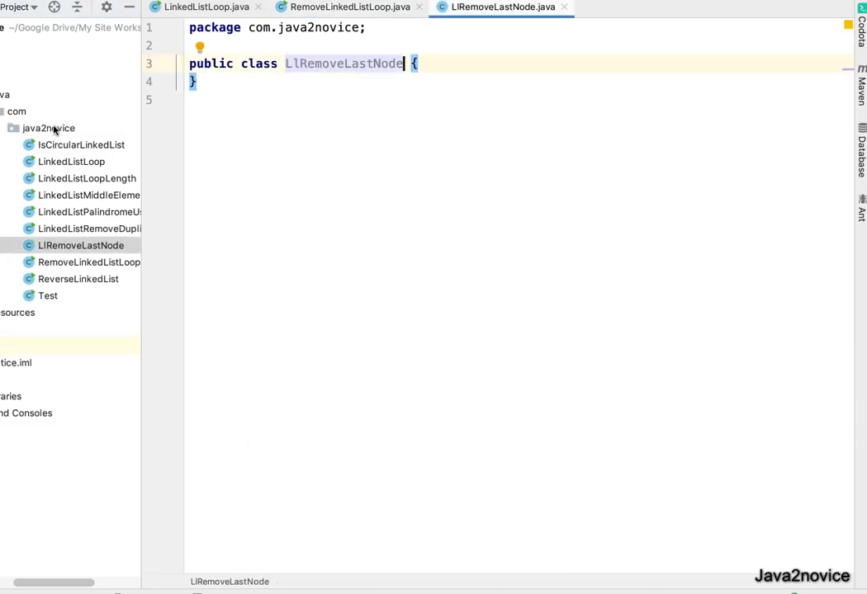
Declare a static nested class Node with an int data field
key("enter")
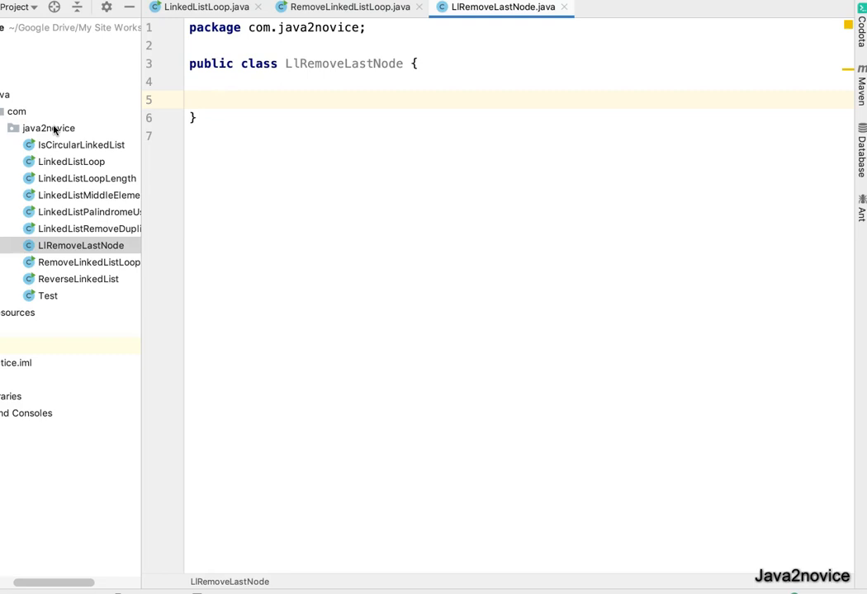
type("static")
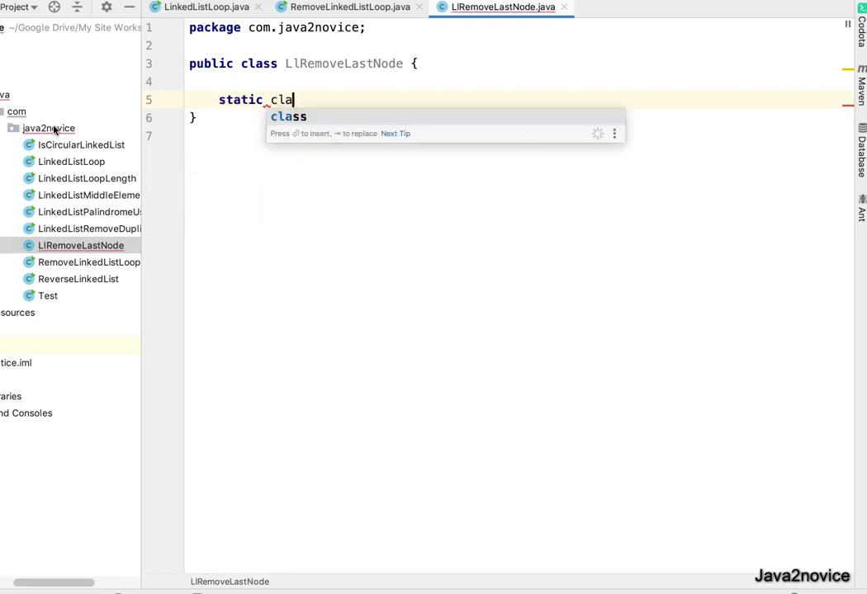
type("class Node")
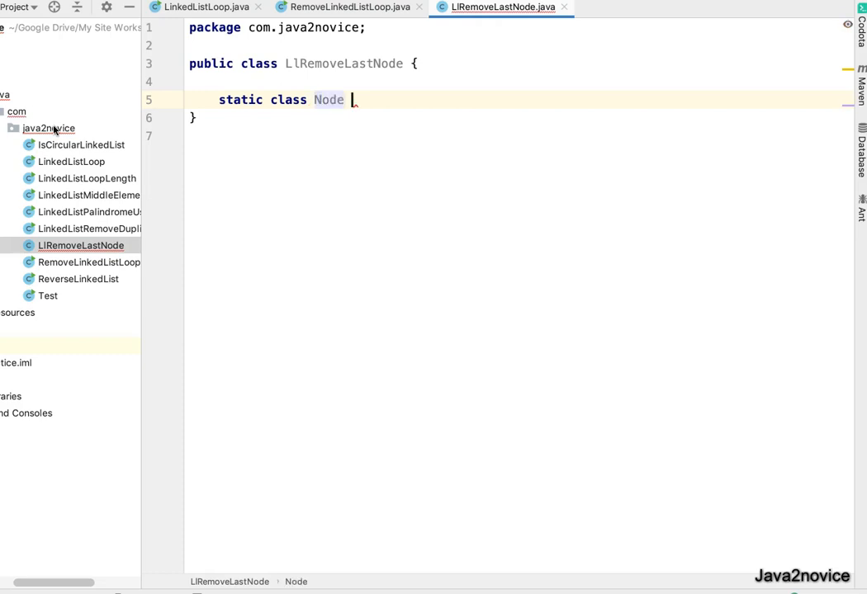
type("{")
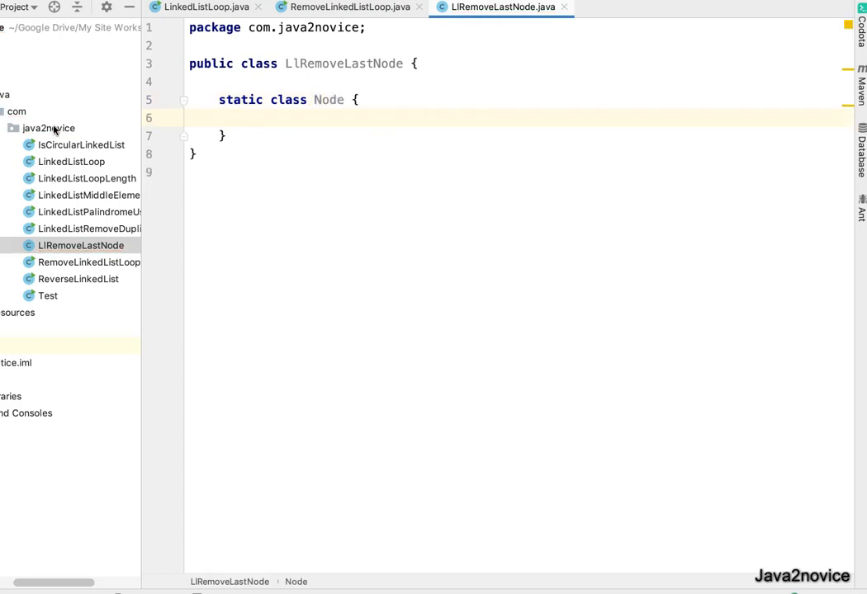
type("int data")
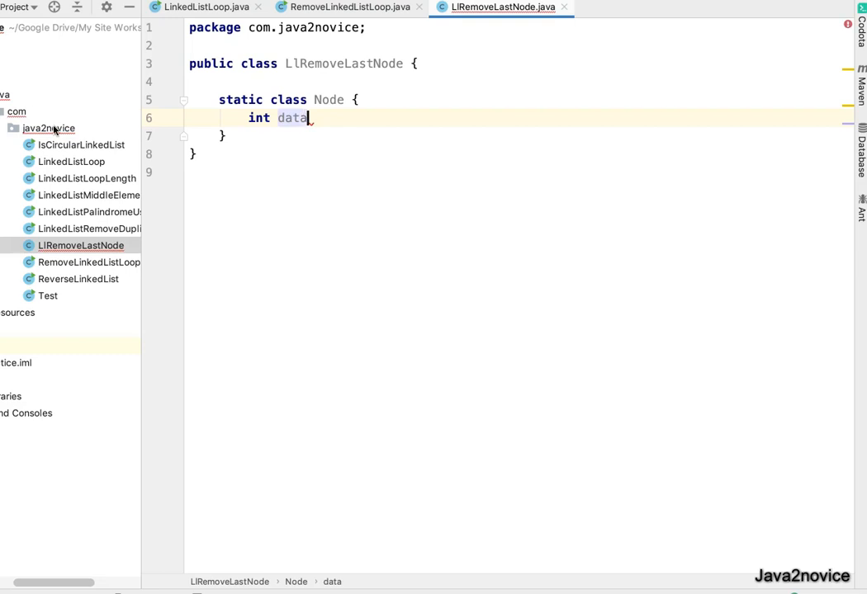
type(";")
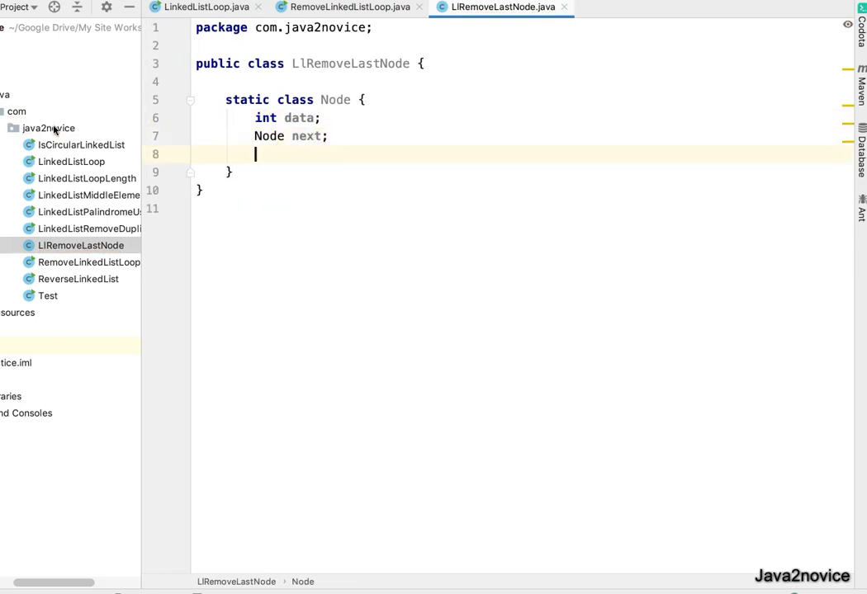
Add the Node next field and a Node(int tmp) constructor setting data = tmp
type("Node() {")
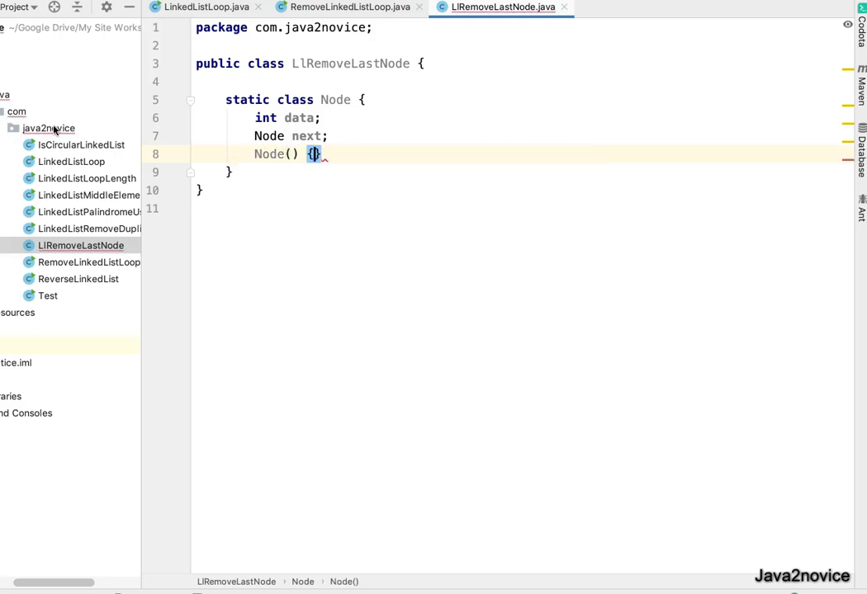
key("enter")
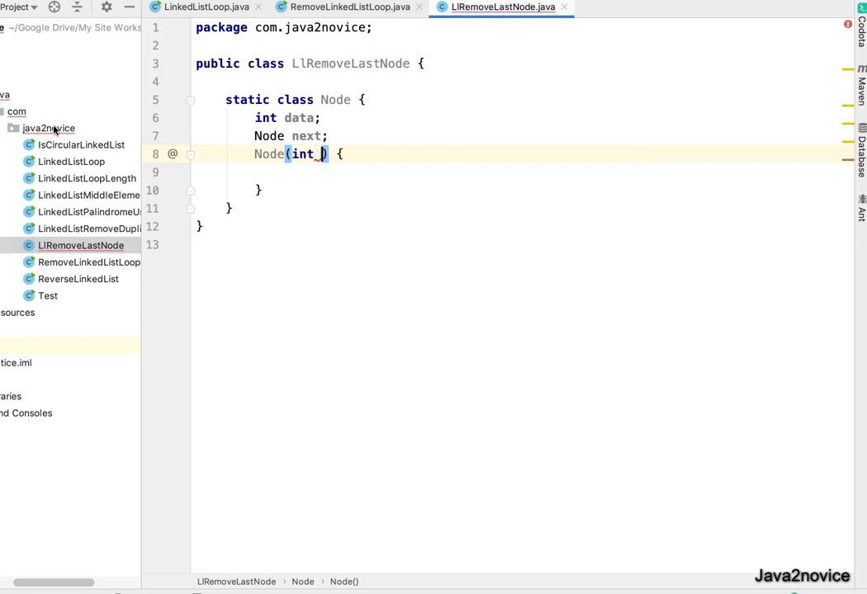
type("tmp")
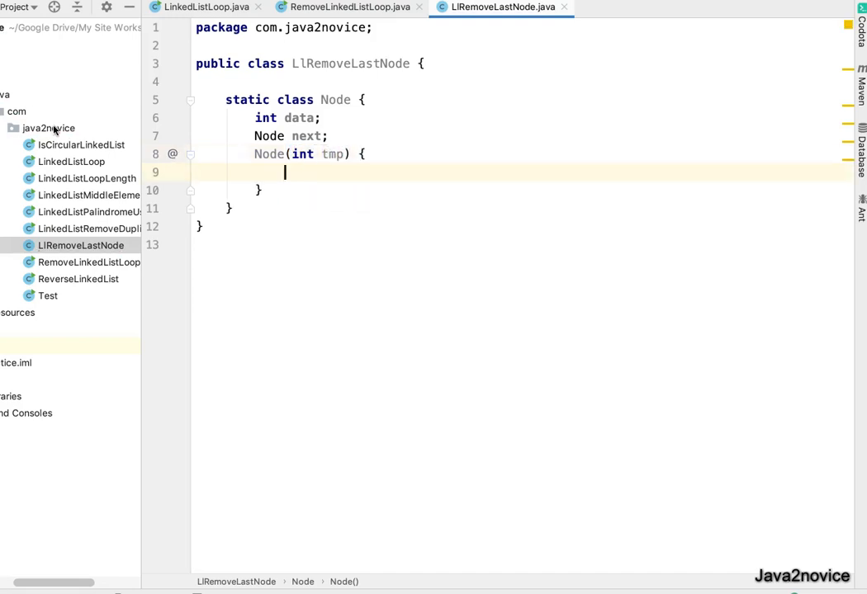
type("data")
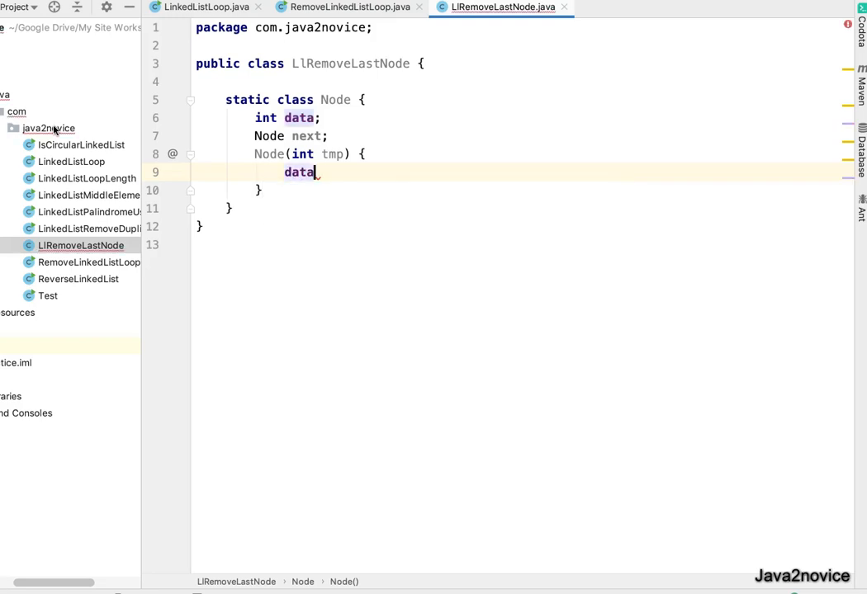
type("= tmp;")
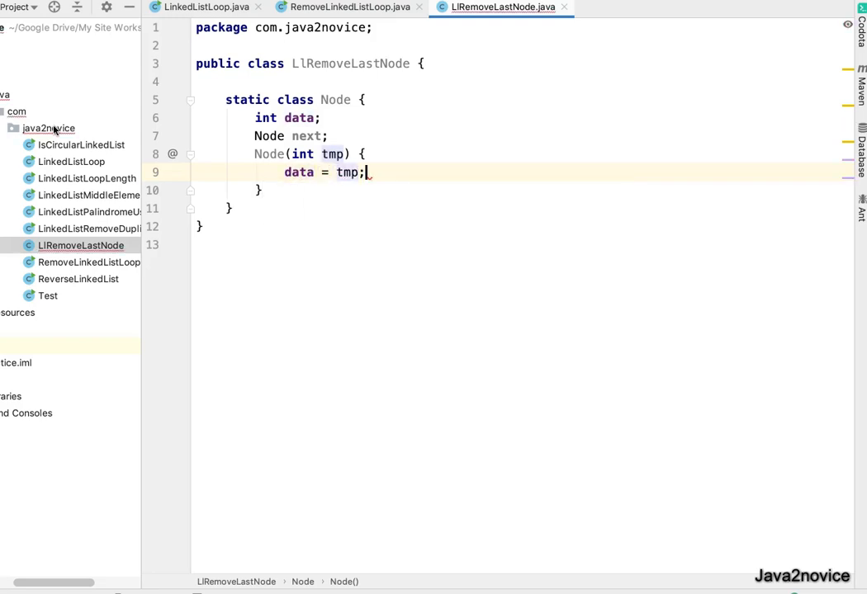
key("enter")
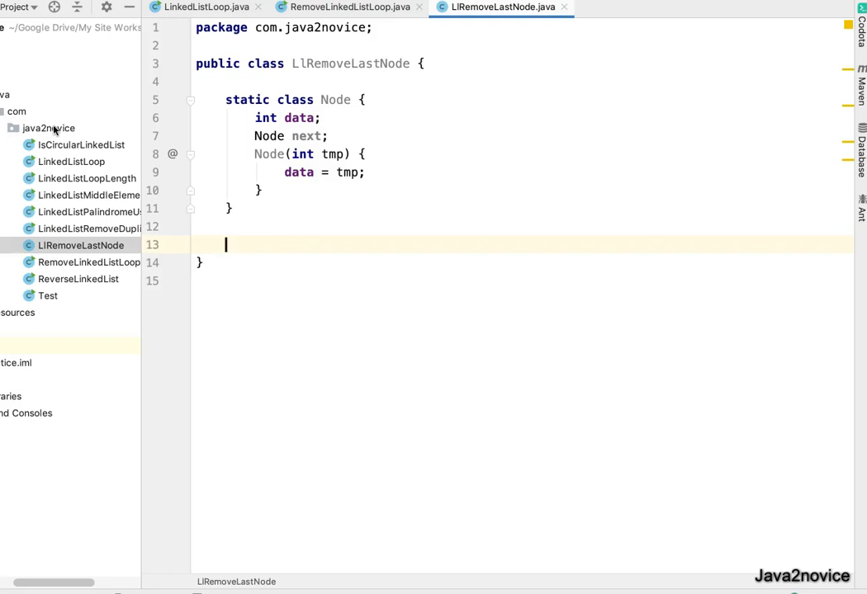
Declare an empty static Node removeLastElement() method
type("stati")
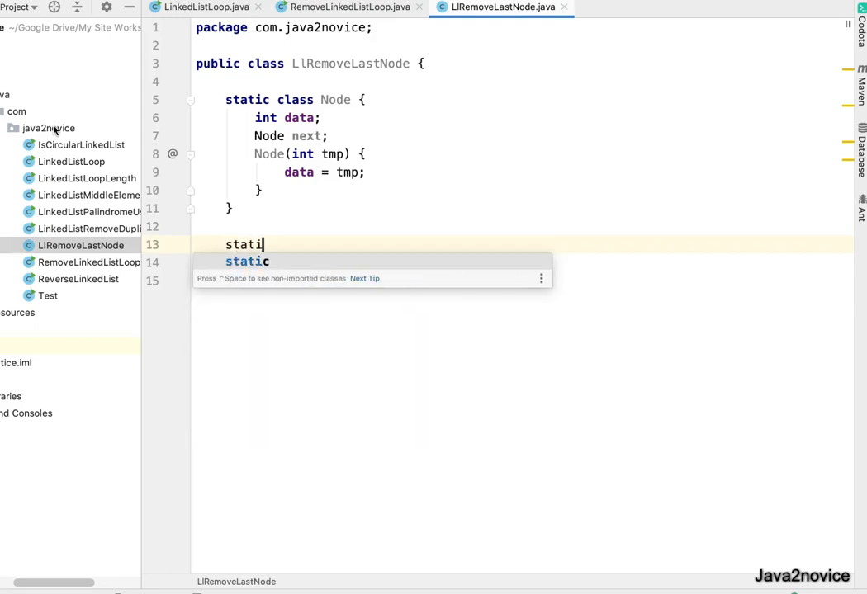
type("NOde")
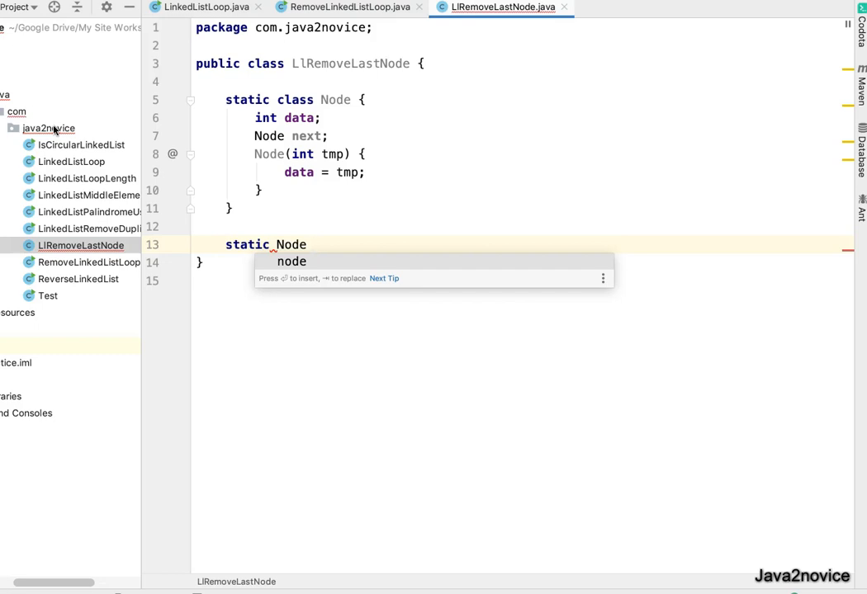
type("r")
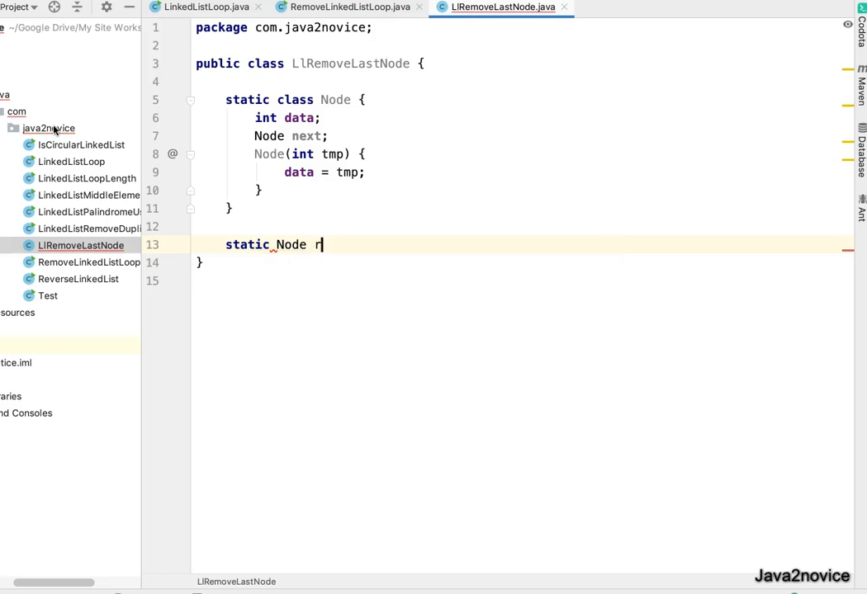
type("emo")
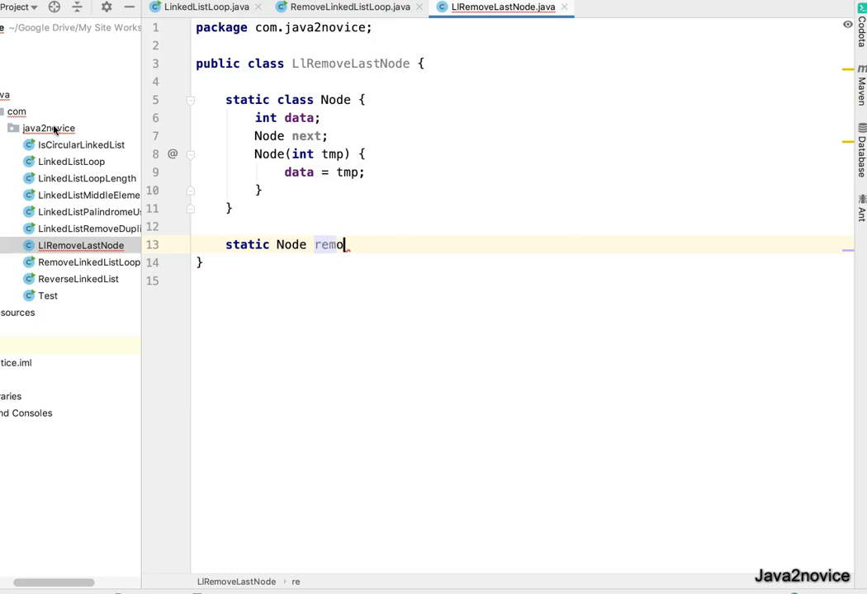
type("veLa")
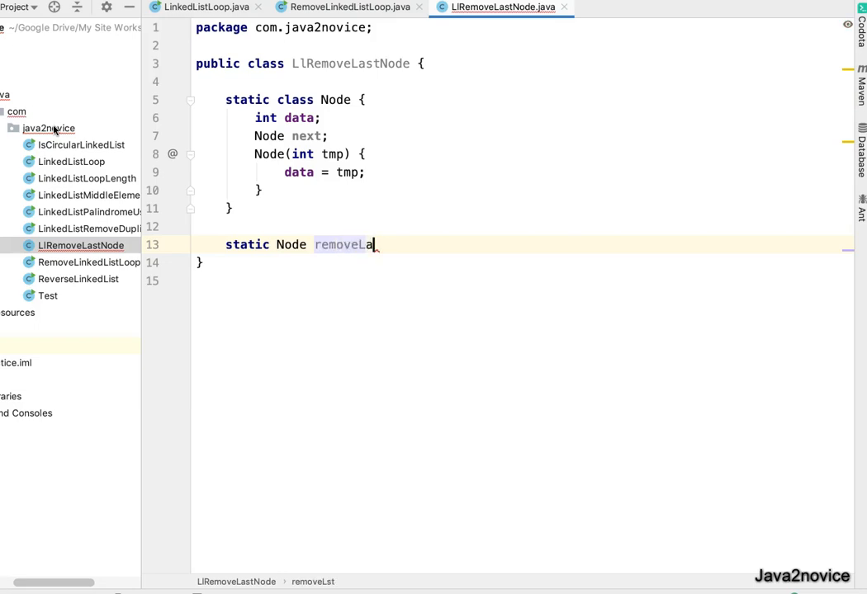
type("stElement")
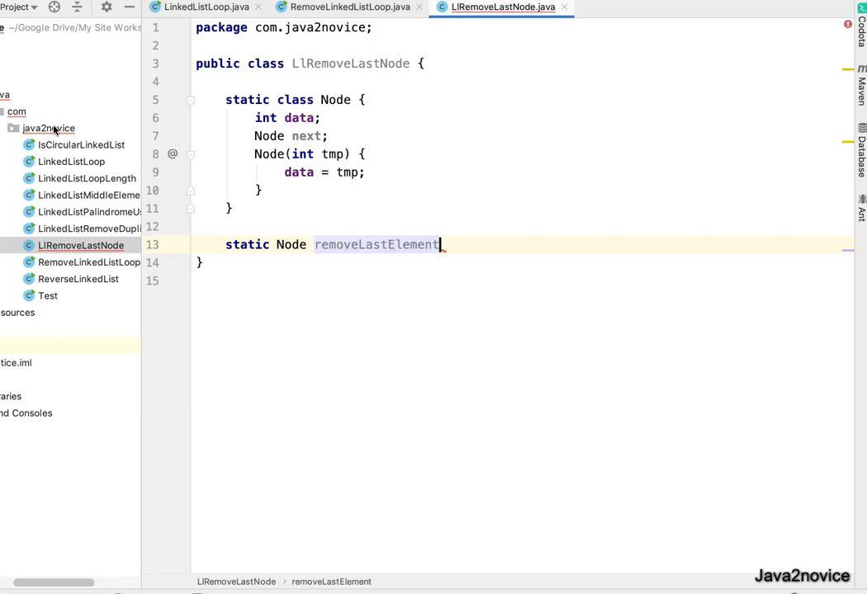
type("() {")
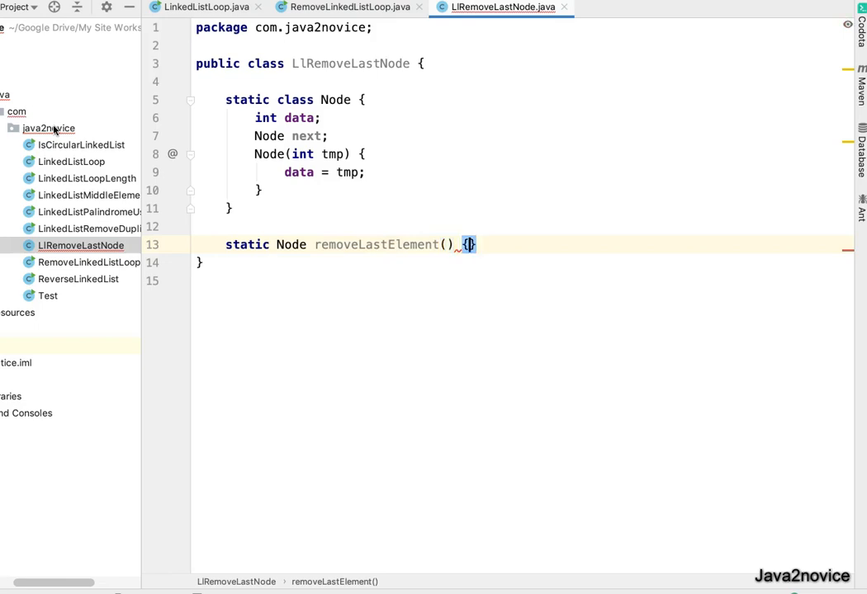
key("enter")
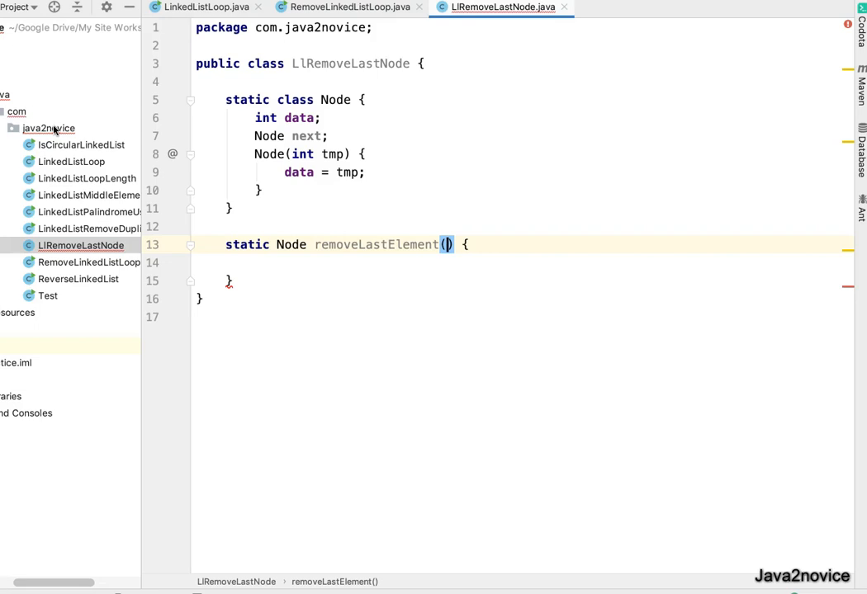
Give removeLastElement a Node head parameter and a return head statement
type("Node head")
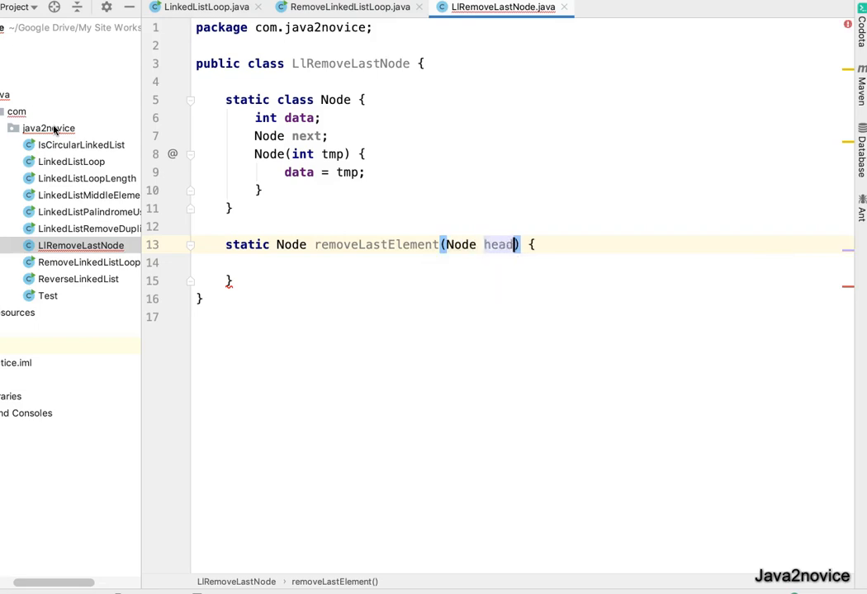
type("r")
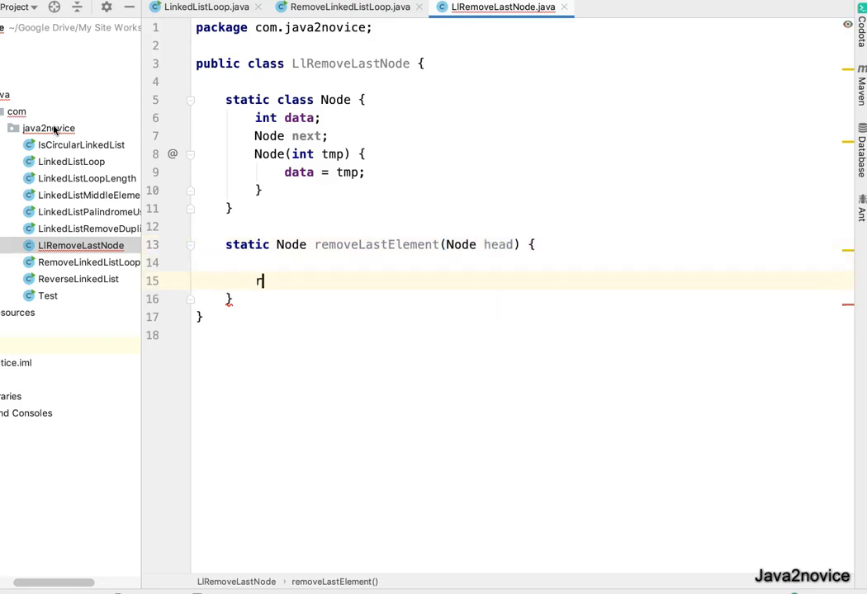
type("eturn head;")
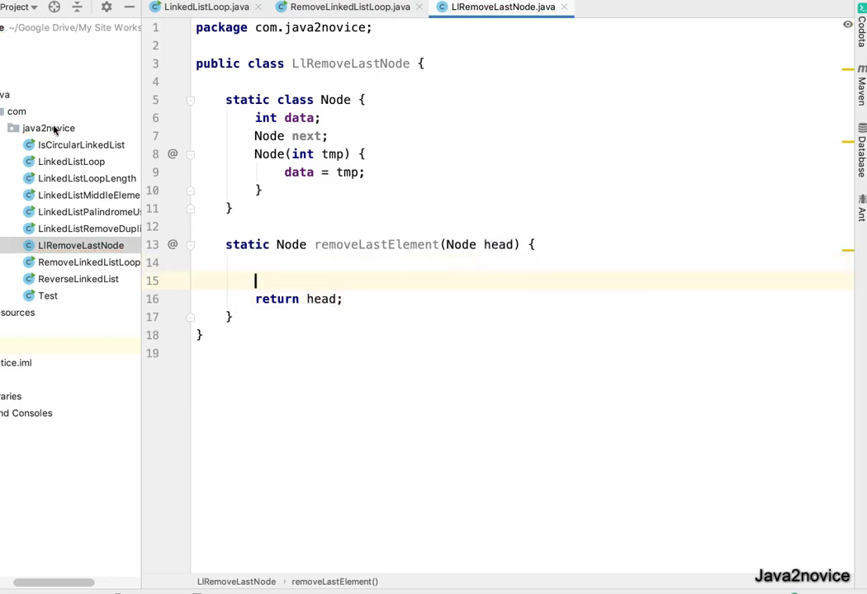
key("enter")
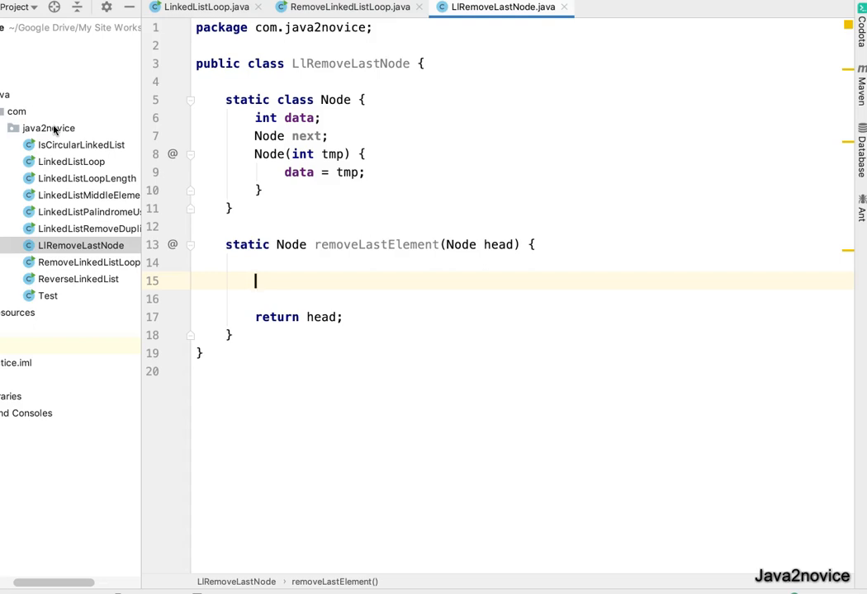
Add the guard if (head == null || head.next == null) return null
type("if")
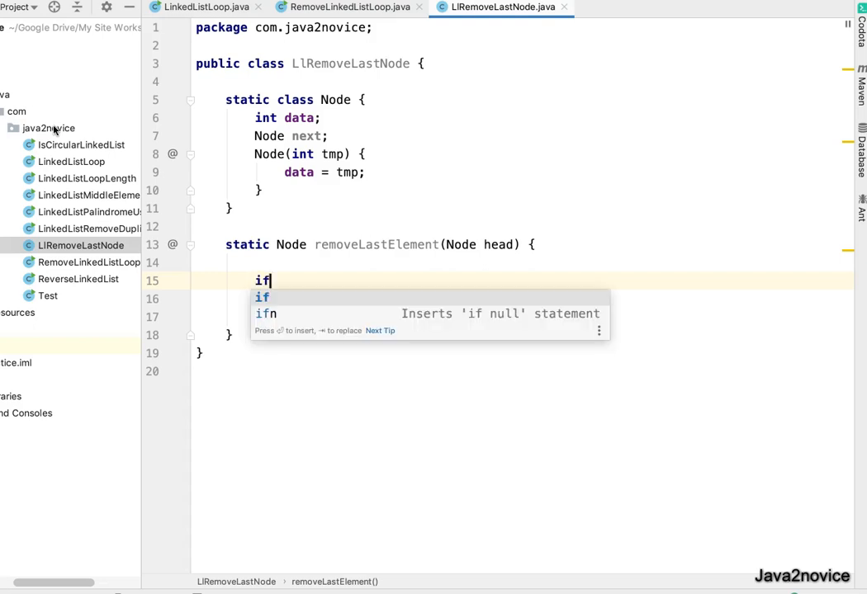
type("(head == null ||")
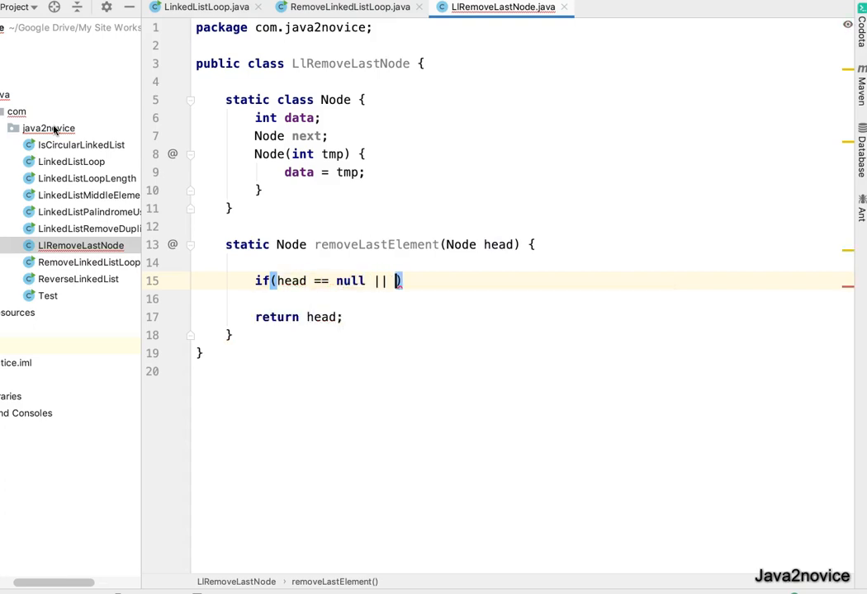
type("head")
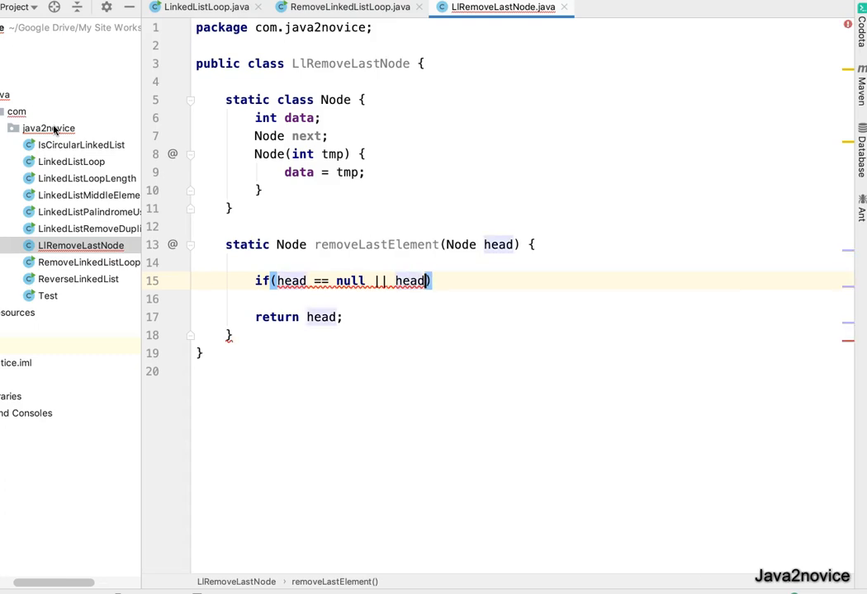
type(".next")
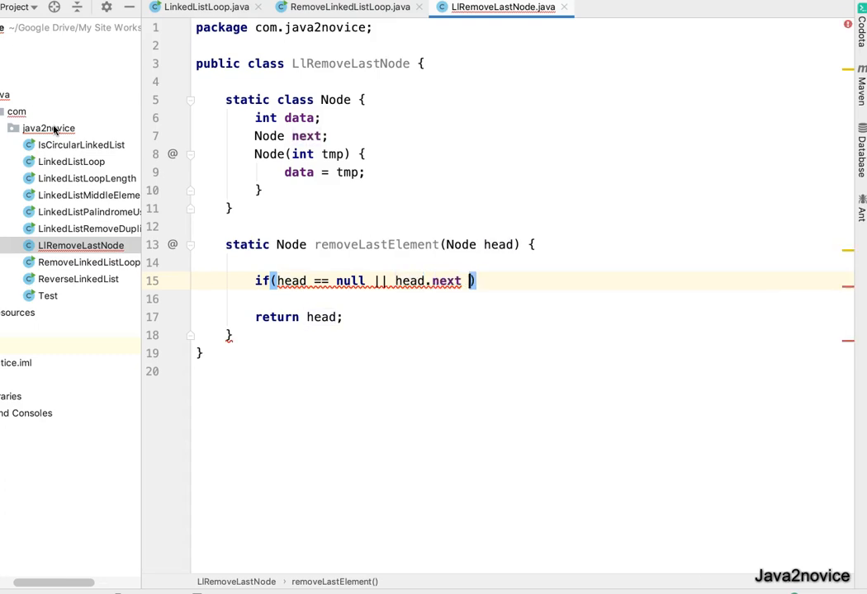
type("==null)")
type("return null;")
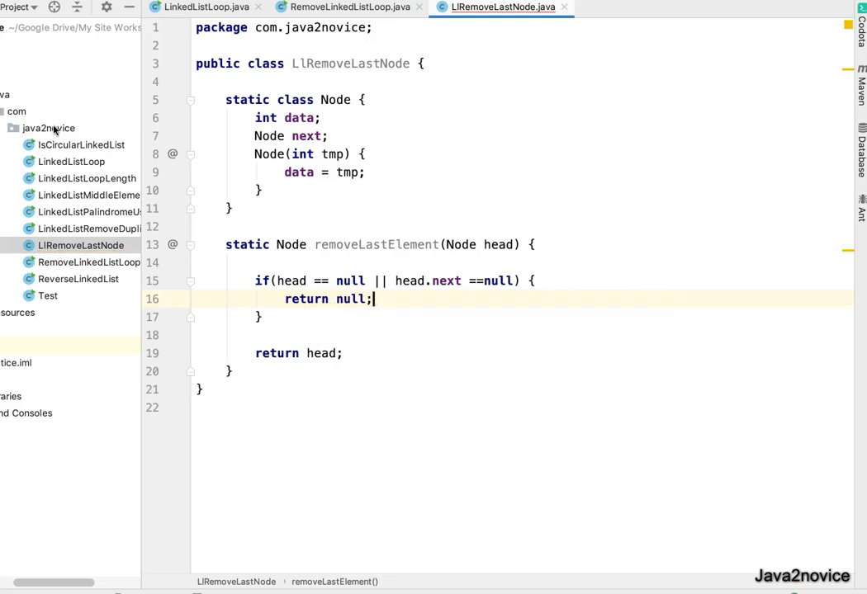
key("Enter")
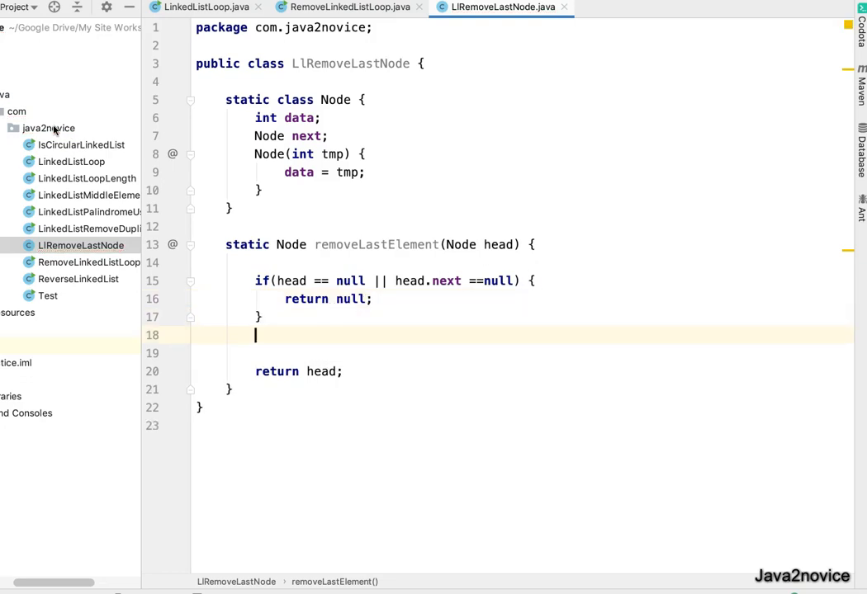
key("enter")
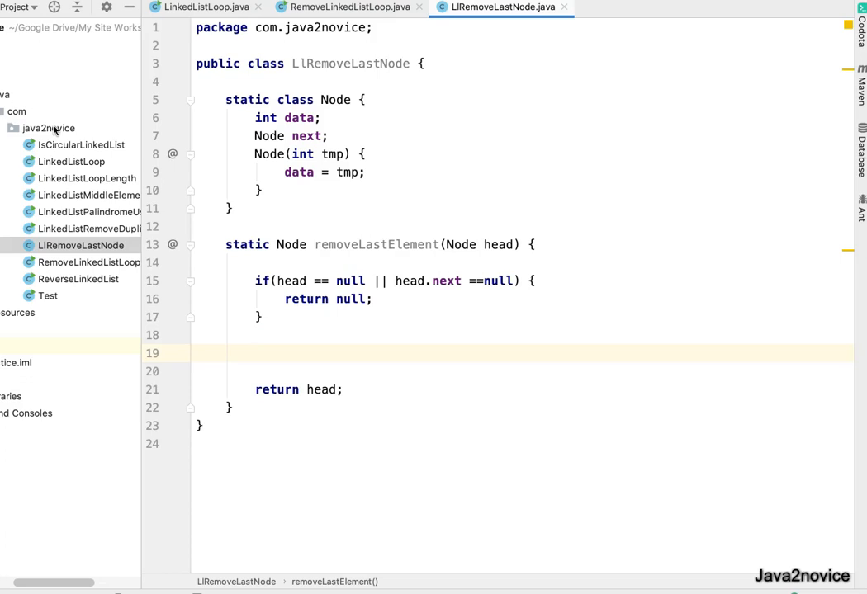
Add Node temp = head and a while (temp.next.next != null) loop advancing temp
type("while")
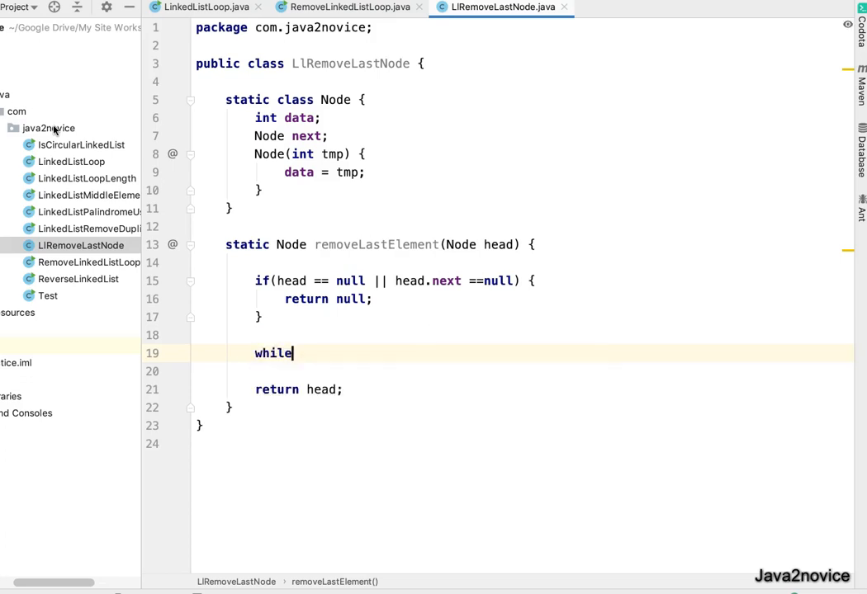
type("()")
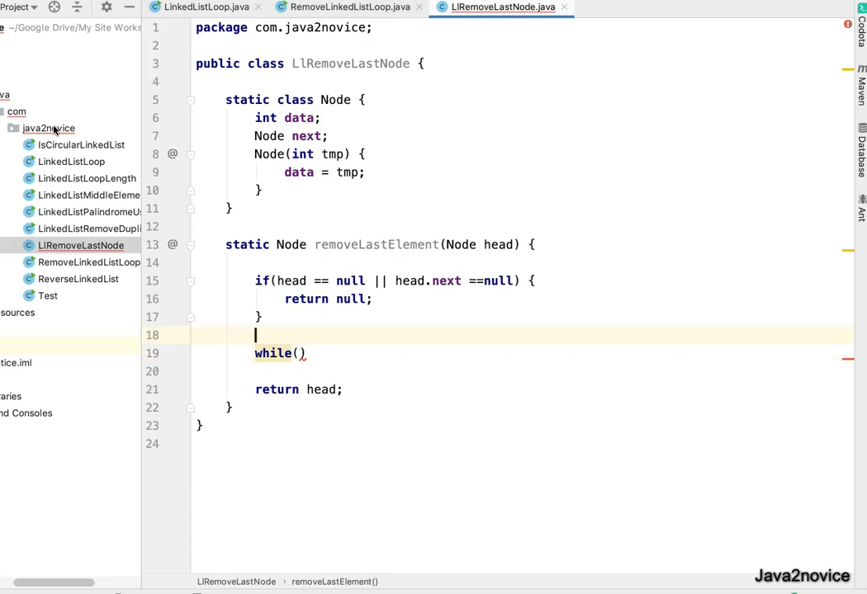
type("Node t")
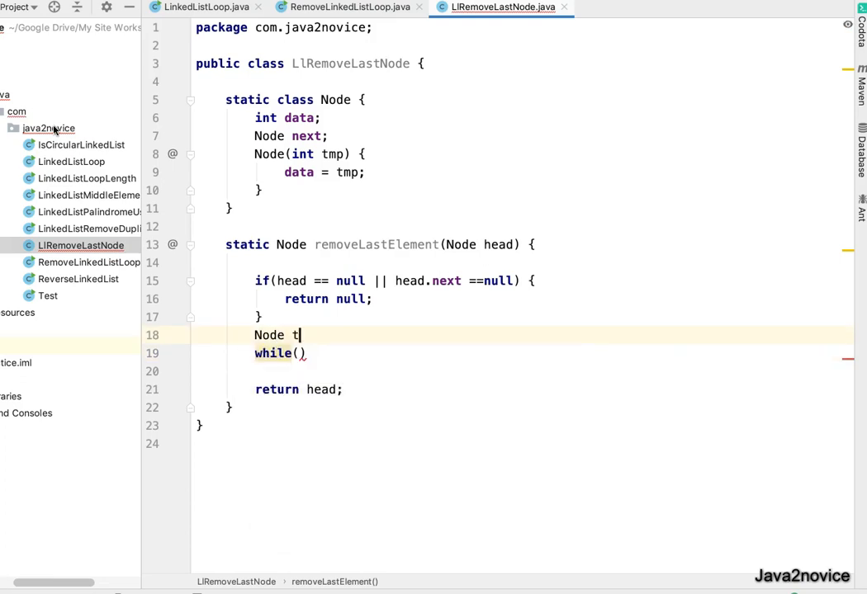
type("emp = head;")
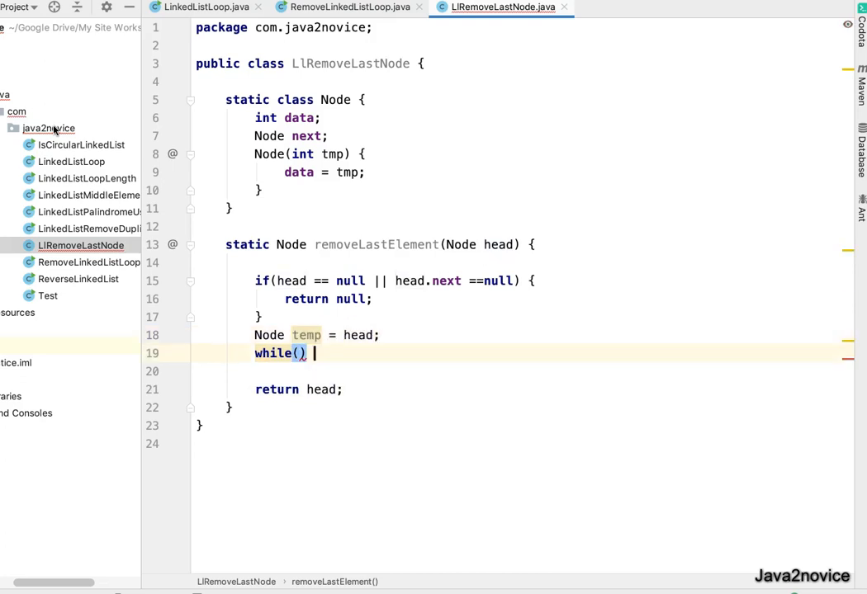
type("{")
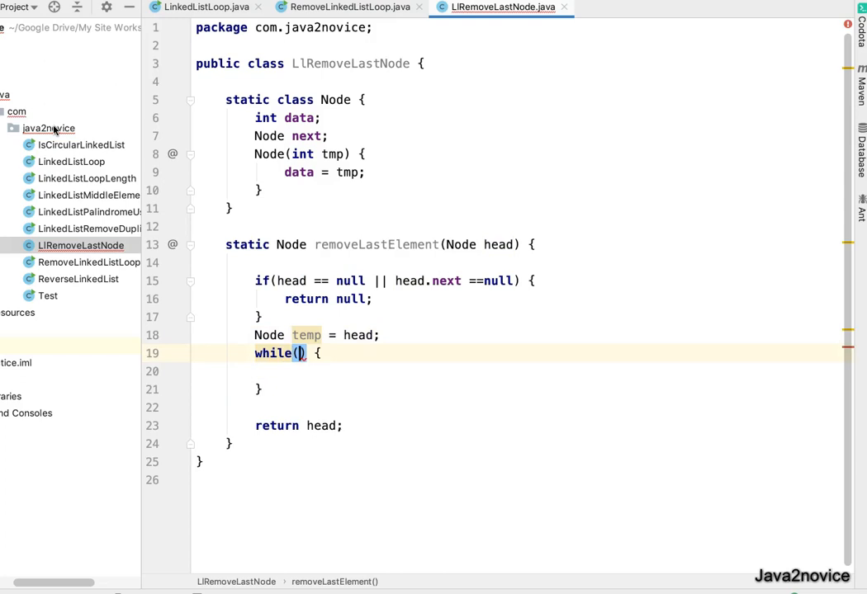
type("temp.next")
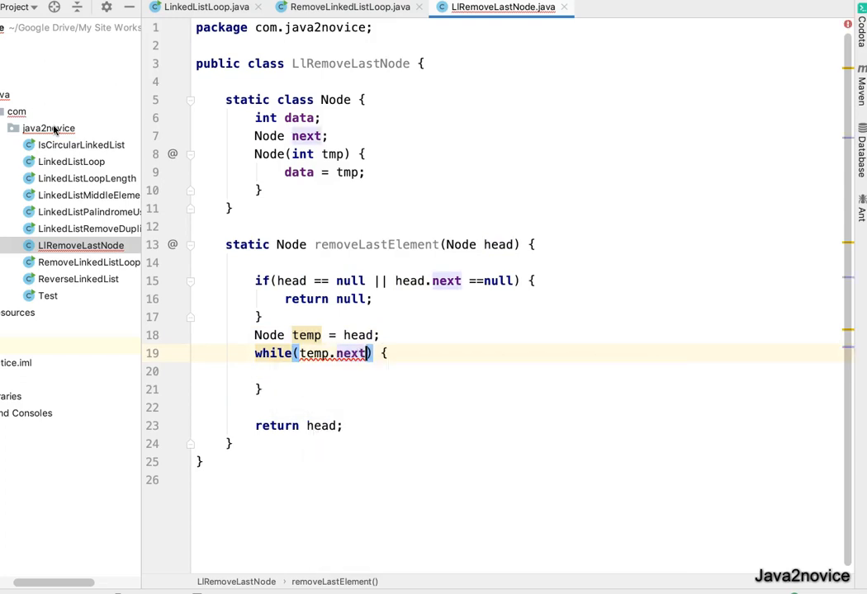
type(".next != null")
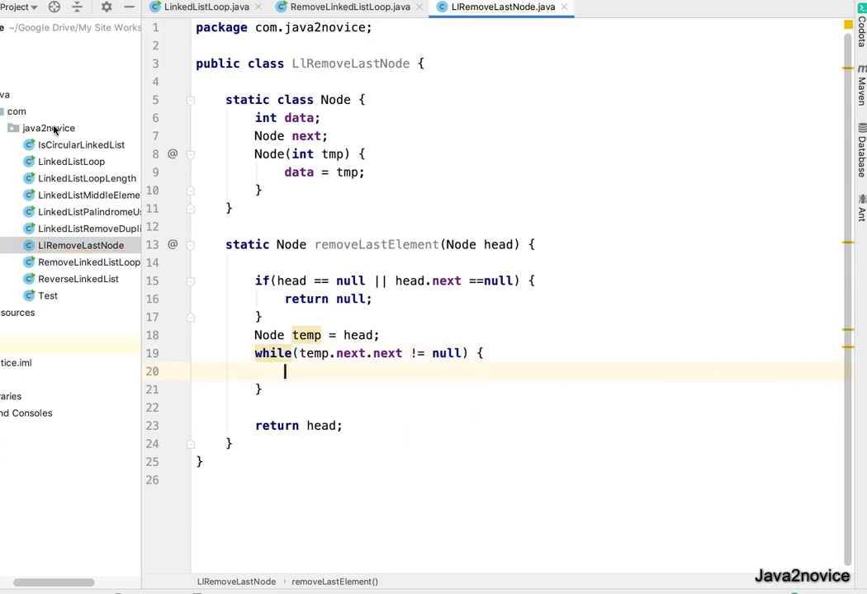
mouse_move(345, 375)
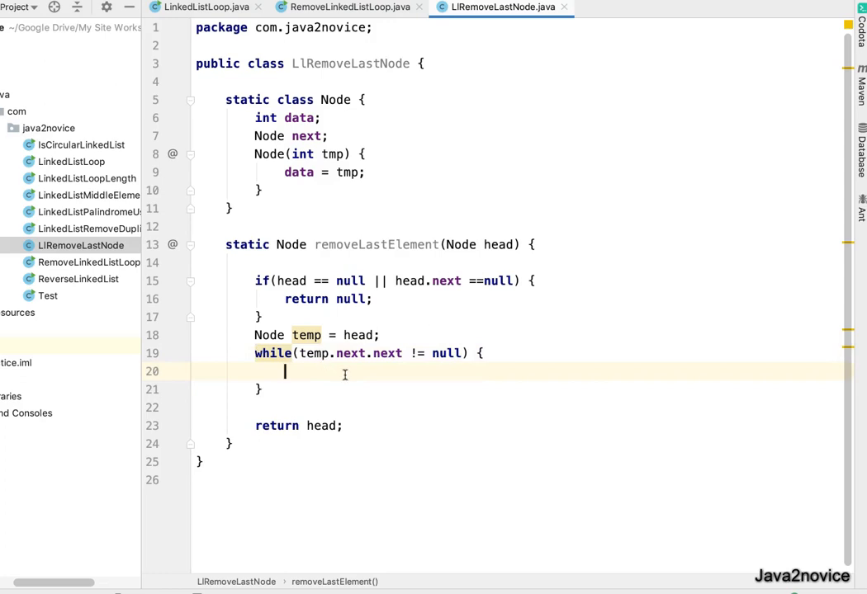
type("temp")
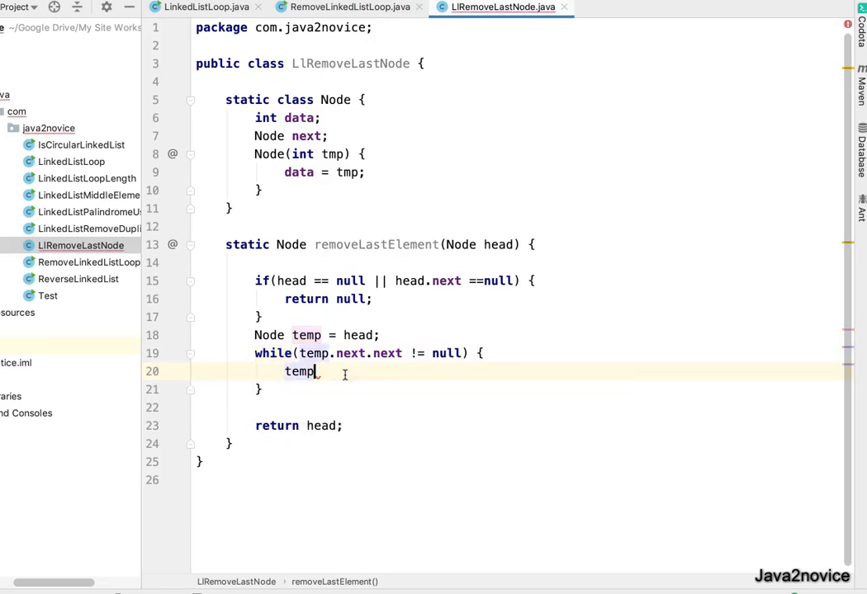
type("= temp.next;")
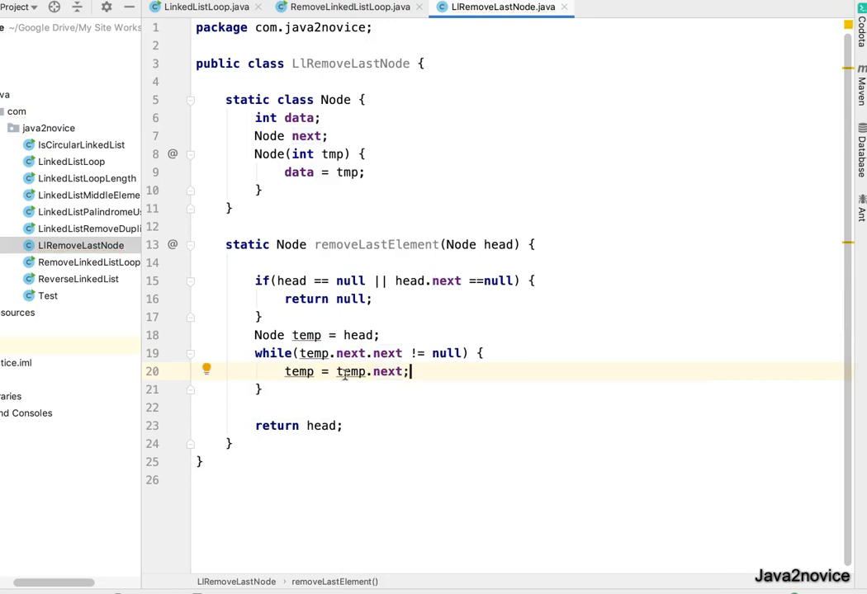
key("enter")
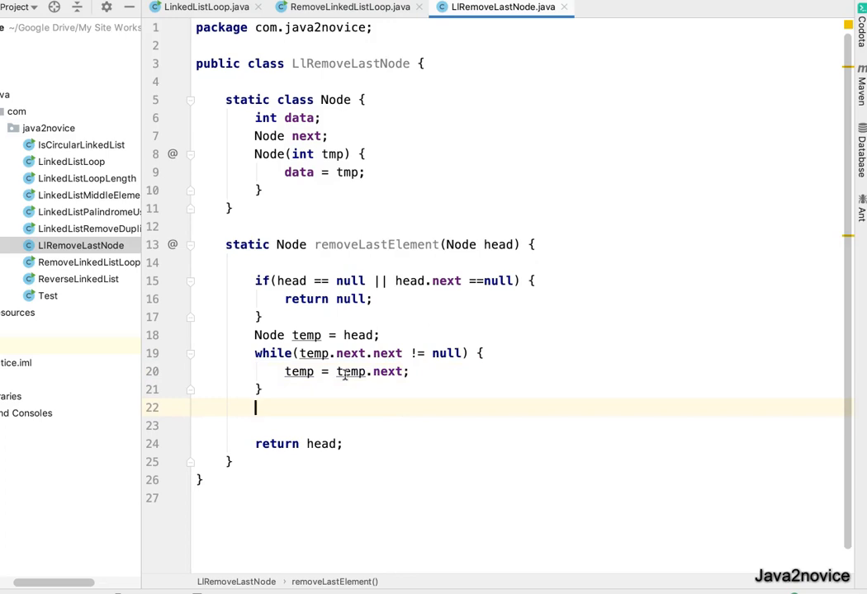
Cut off the last node with temp.next = null after the loop
double_click(299, 372)
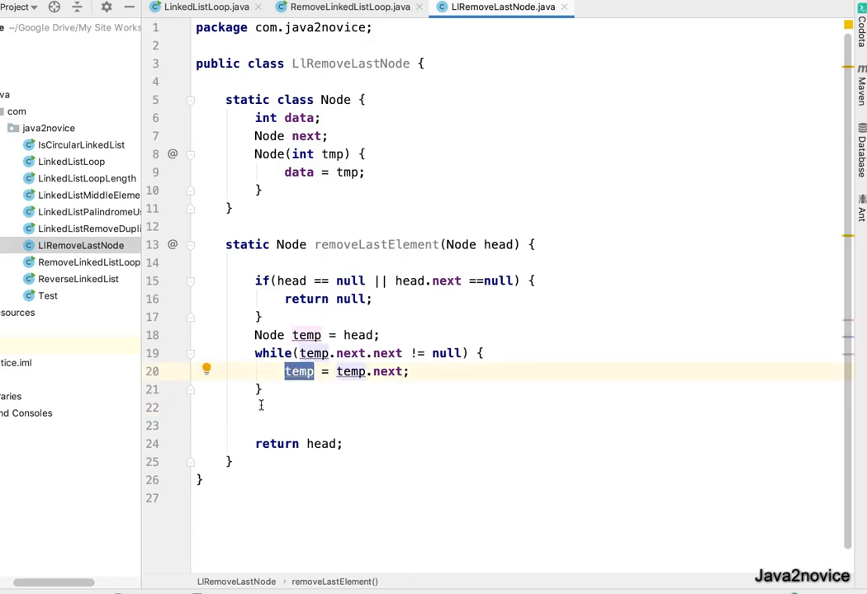
type("temp")
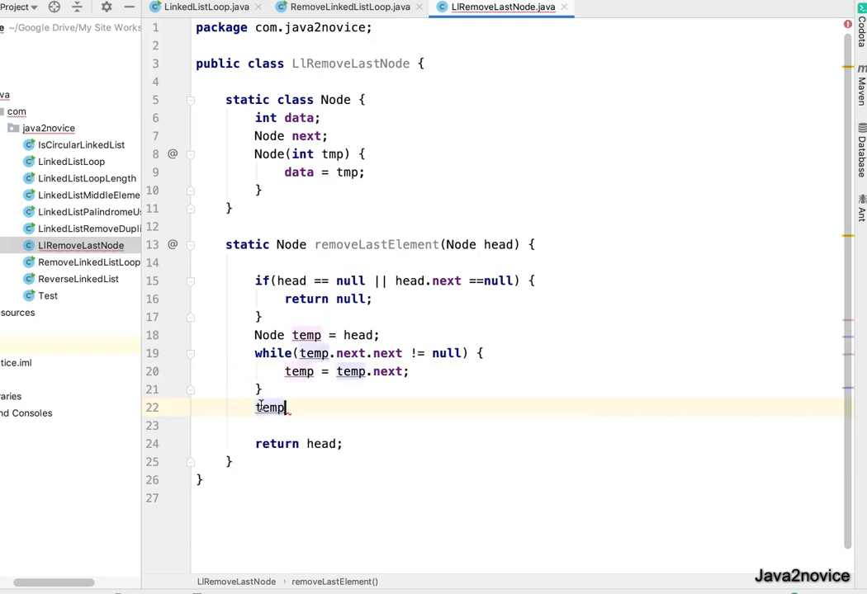
type(".next")
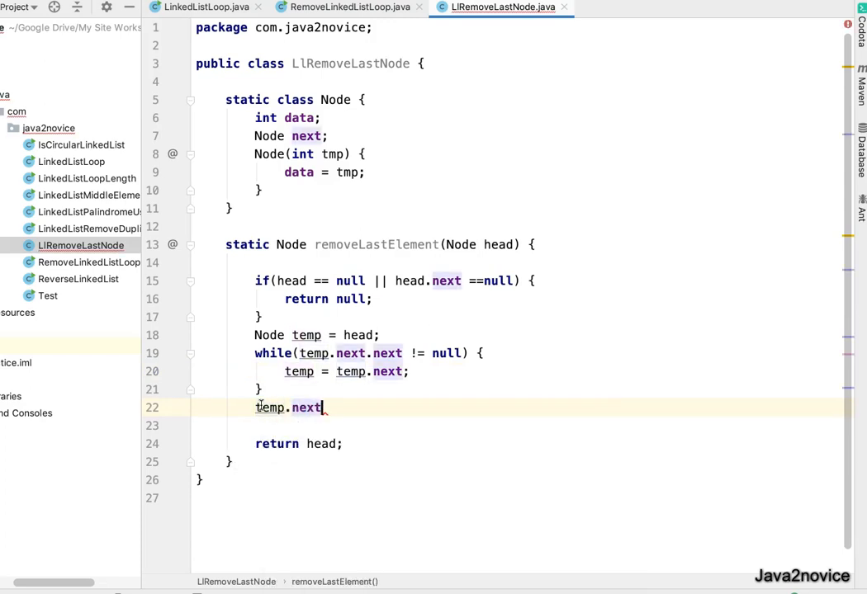
type("= null")
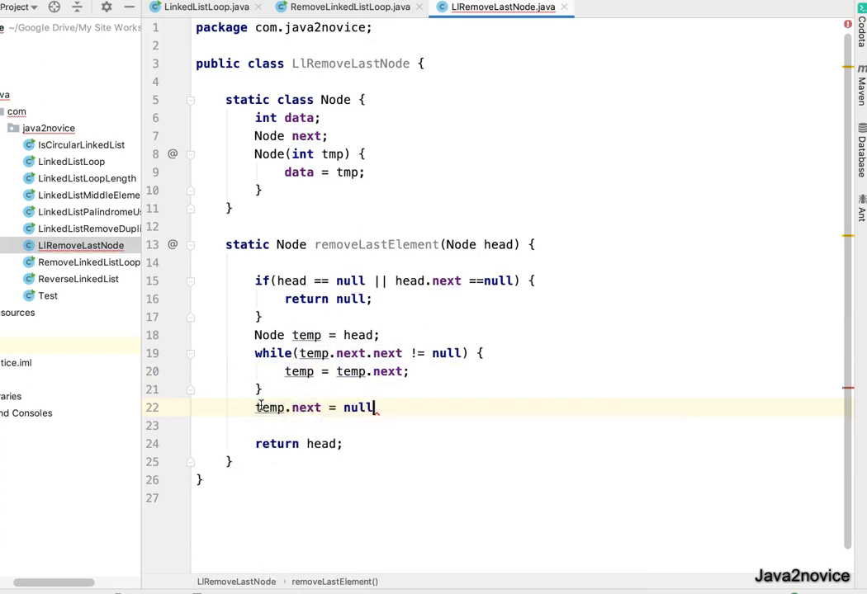
type(";")
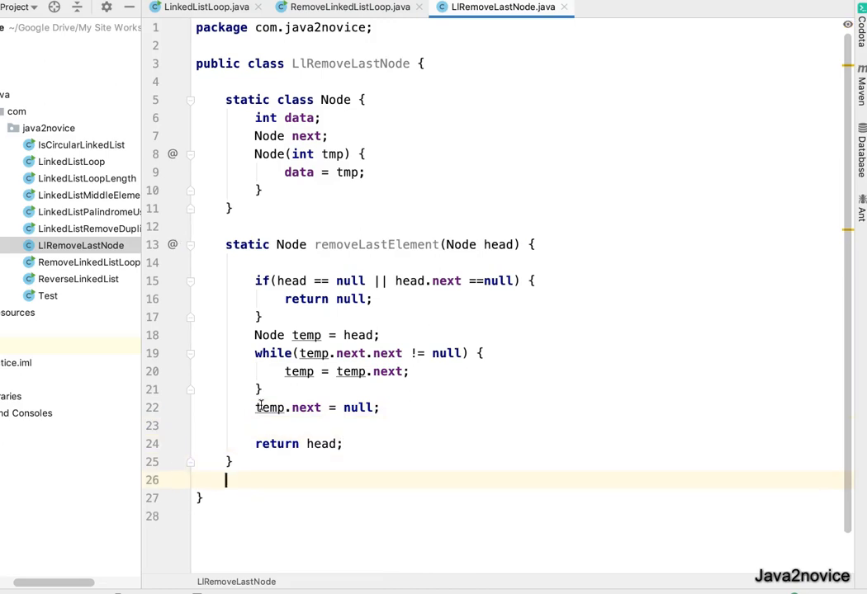
scroll("down", 3)
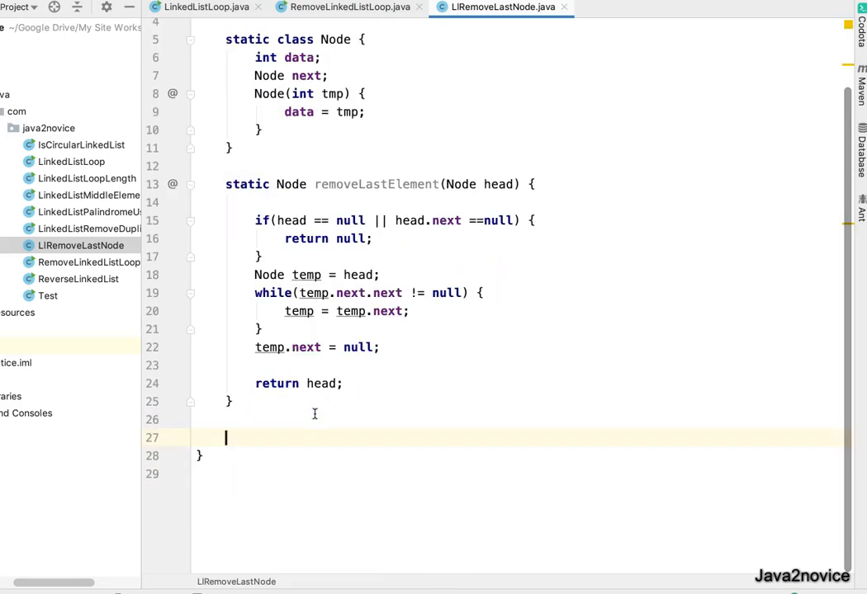
left_click_drag(226, 184, 226, 312)
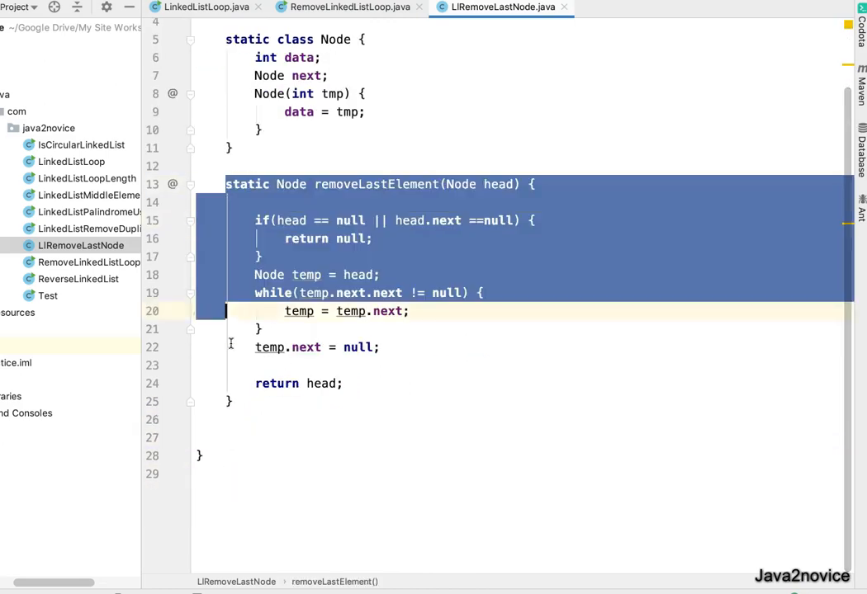
left_click(232, 437)
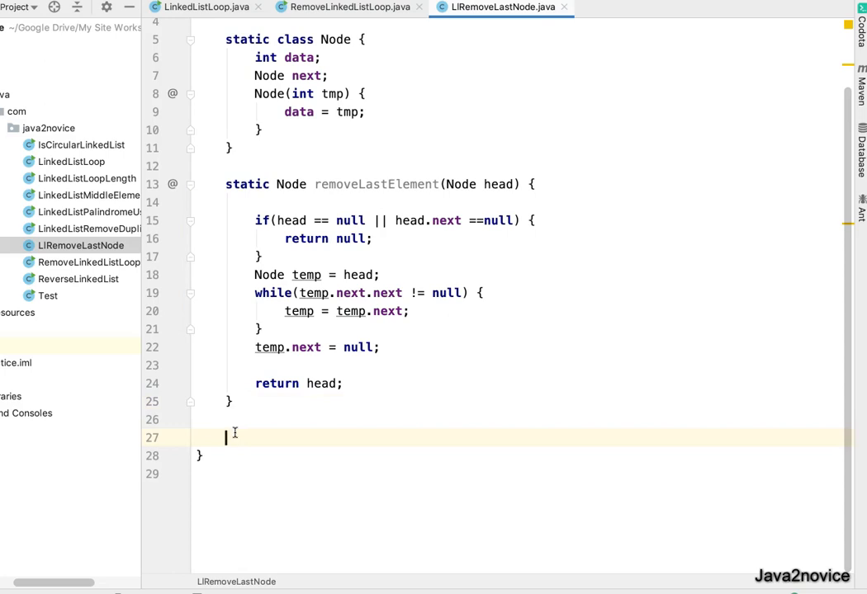
Declare a static void printList(Node head) method
type("static void printList")
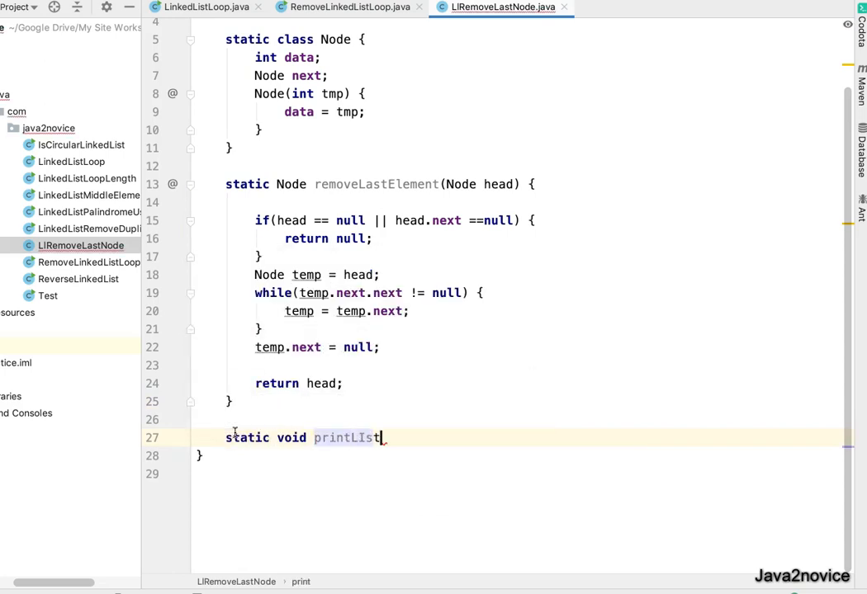
type("()")
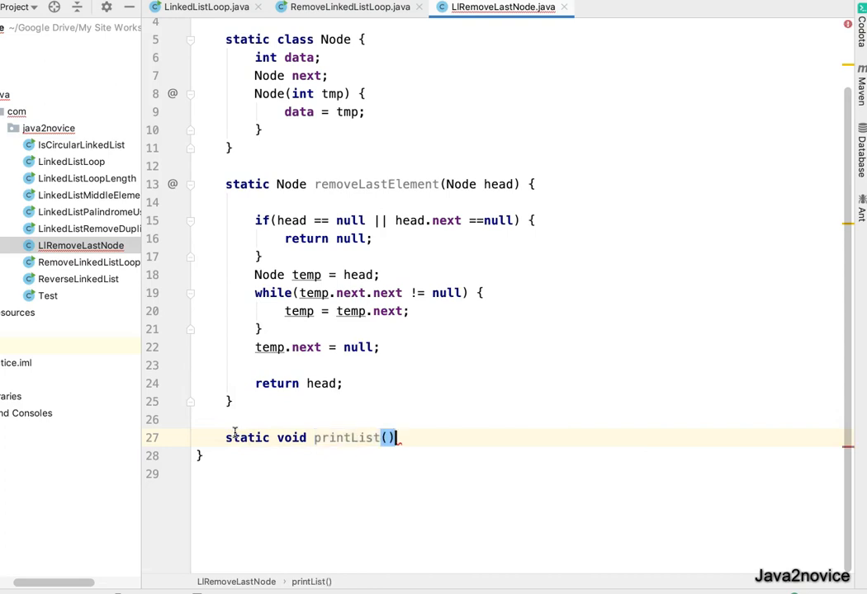
type("NB")
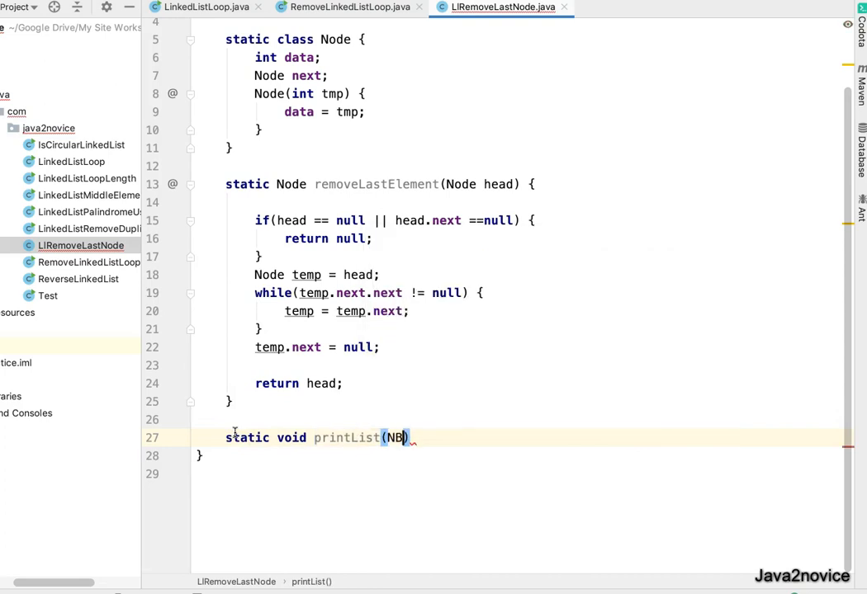
type("Node head")
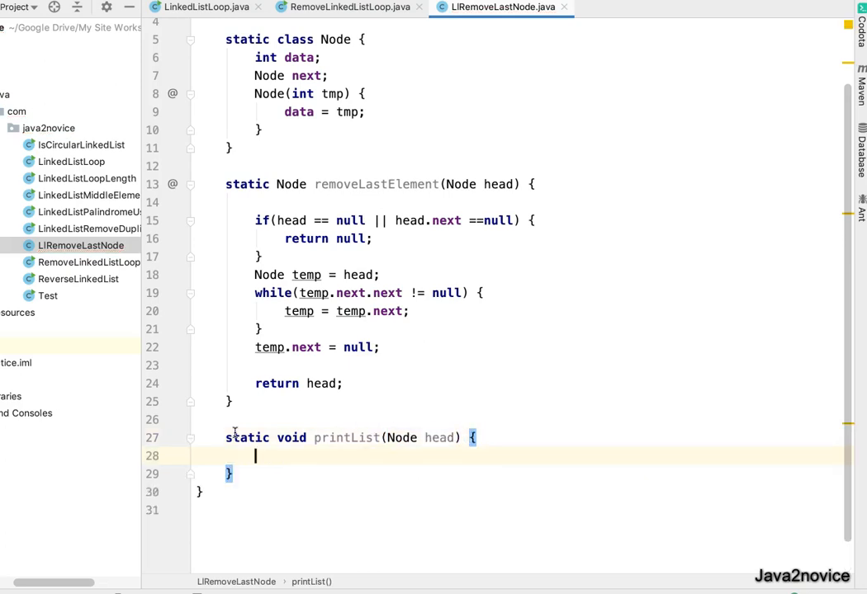
Loop while head != null, printing head.data + " " and advancing head = head.next
type("whiel")
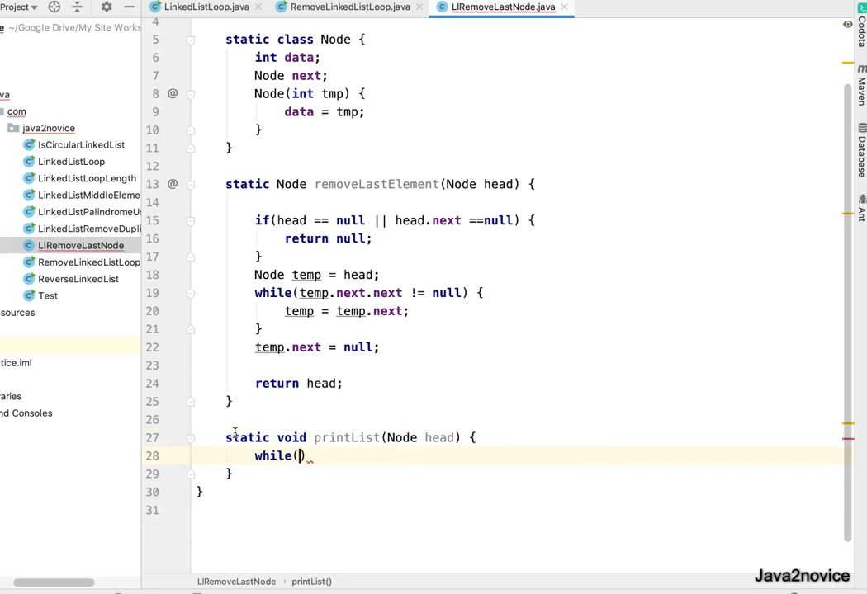
type("head !=")
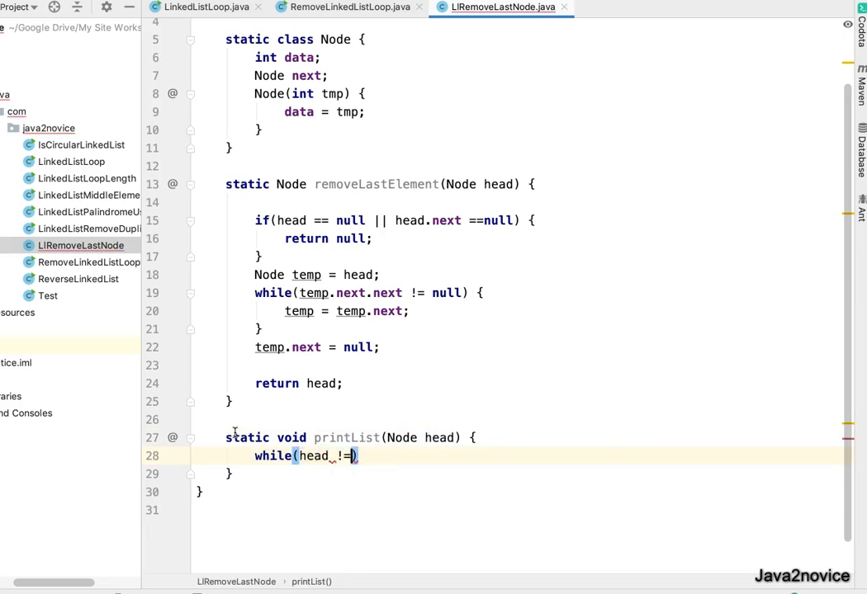
type("null) {")
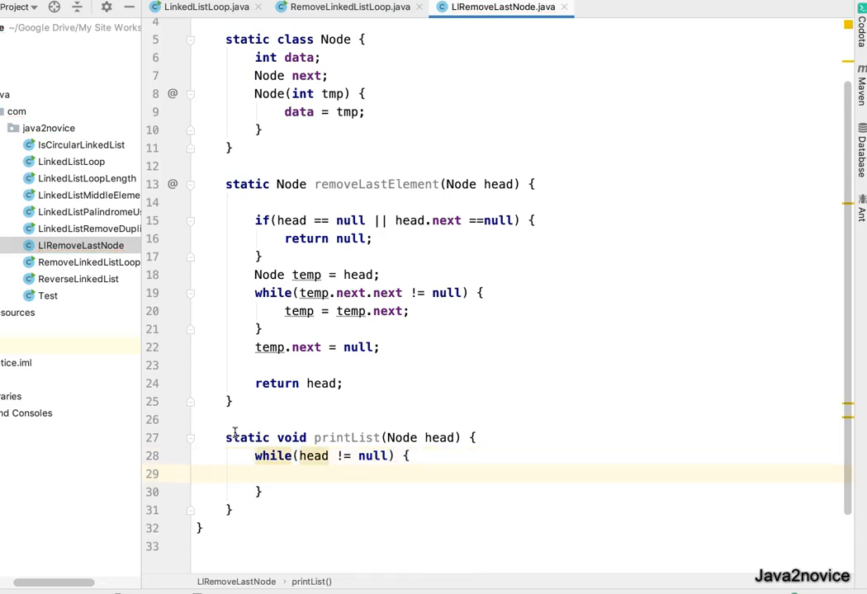
type("System.out.print(head.data+);")
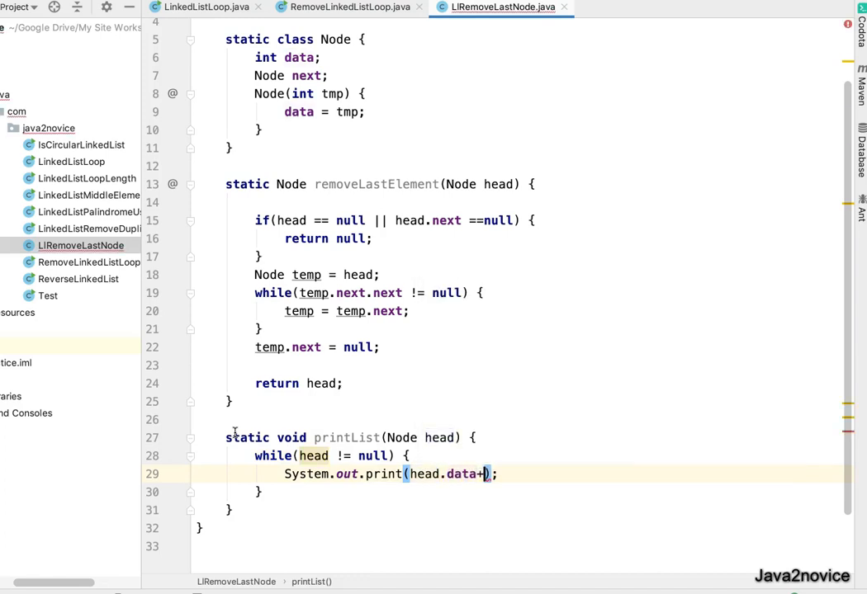
type("\" \"")
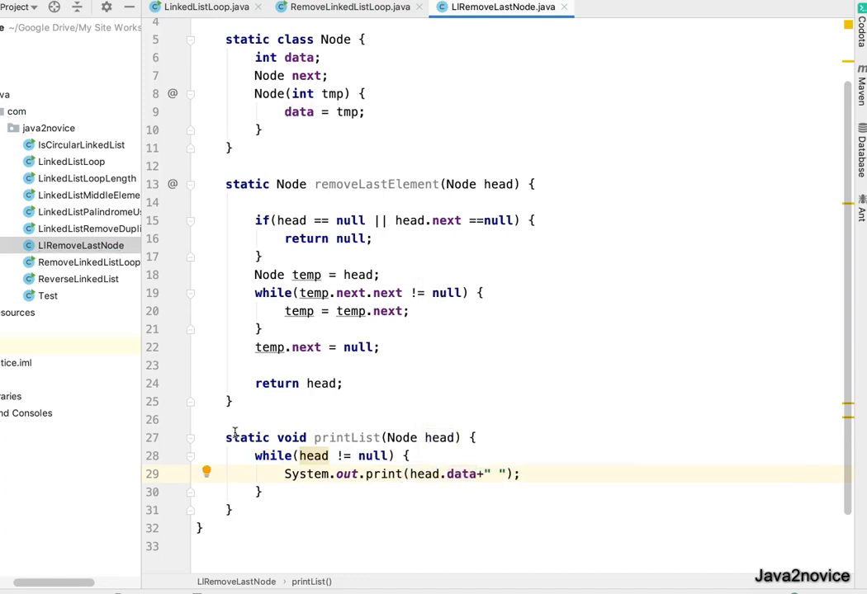
type("head")
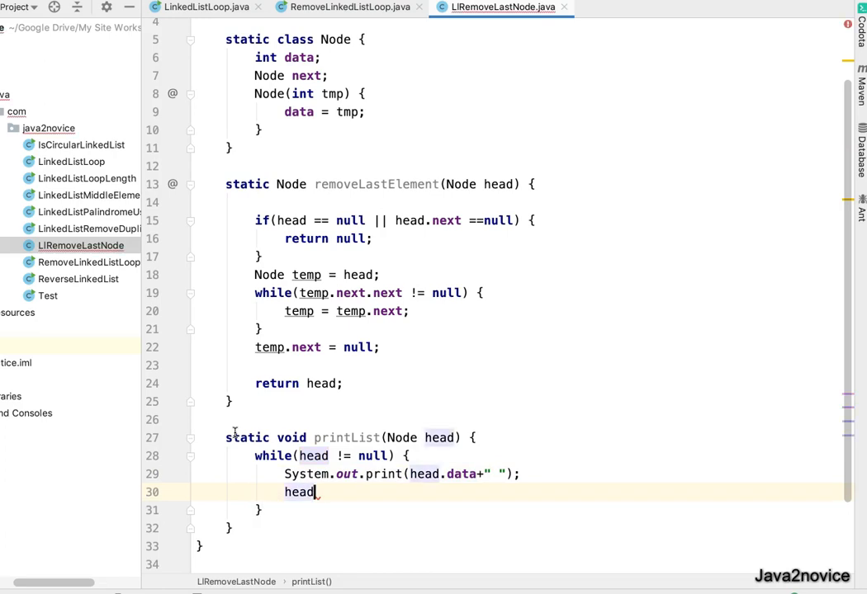
type("= head.next;")
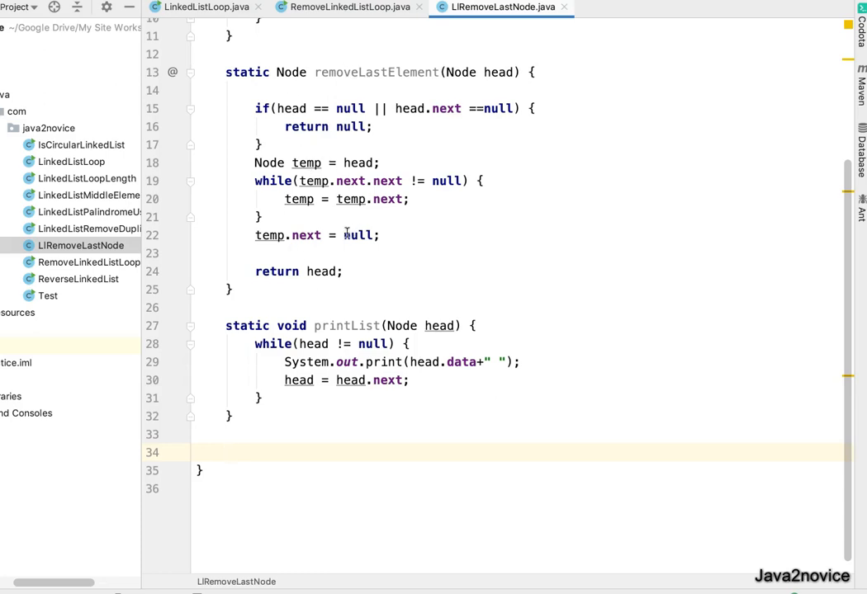
Reuse RemoveLinkedListLoop's main building nodes 10, 45, 56, 12, 78, without n5.next = n3
left_click(350, 7)
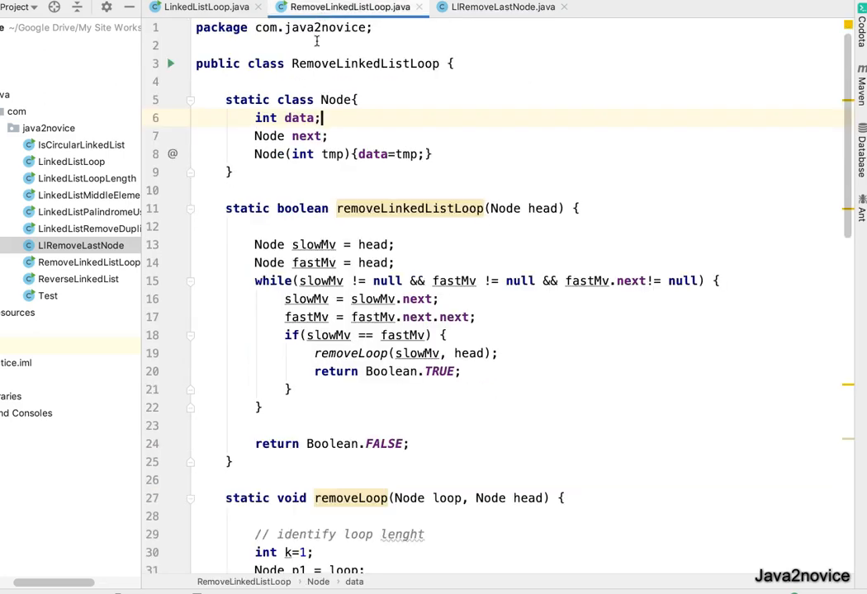
scroll("down", 3)
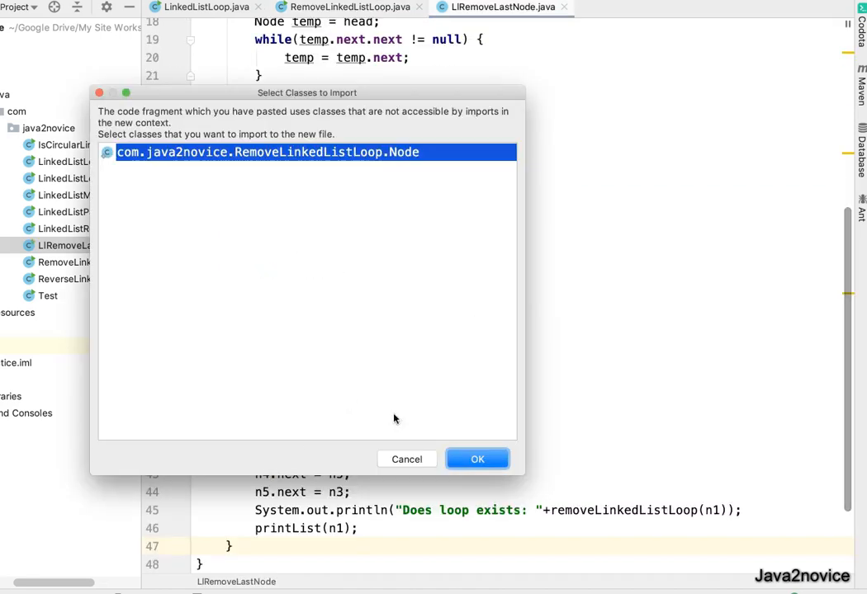
left_click(477, 459)
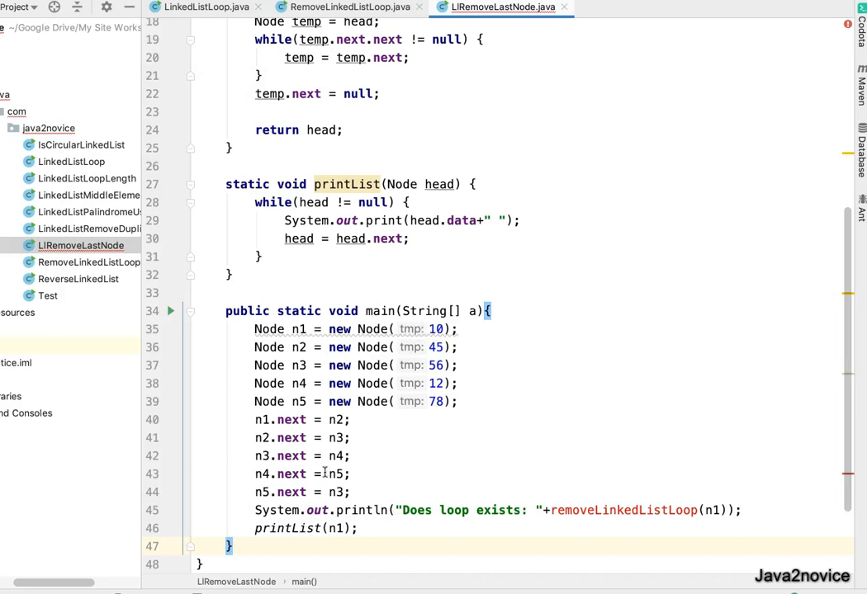
left_click(314, 492)
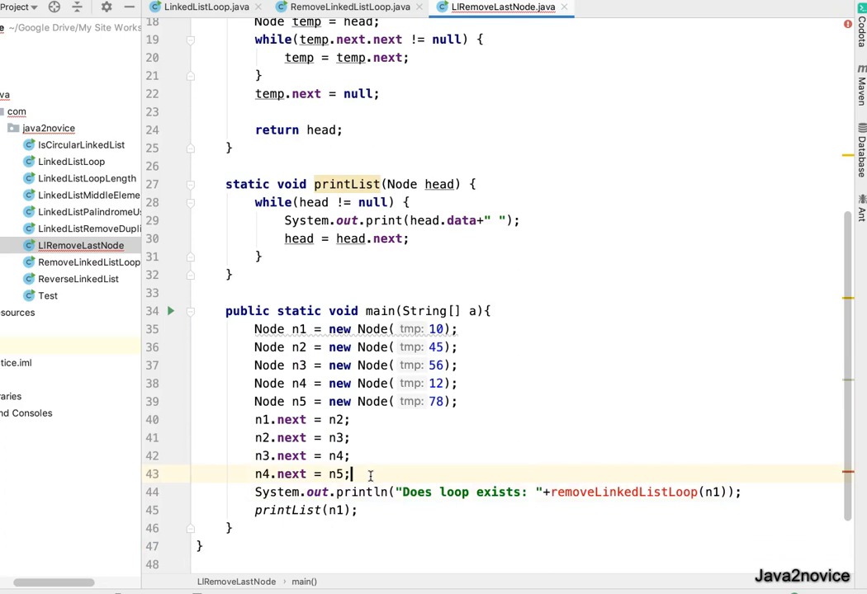
In main, print n1, set n1 = removeLastElement(n1), and drop the loop-check println
type("S")
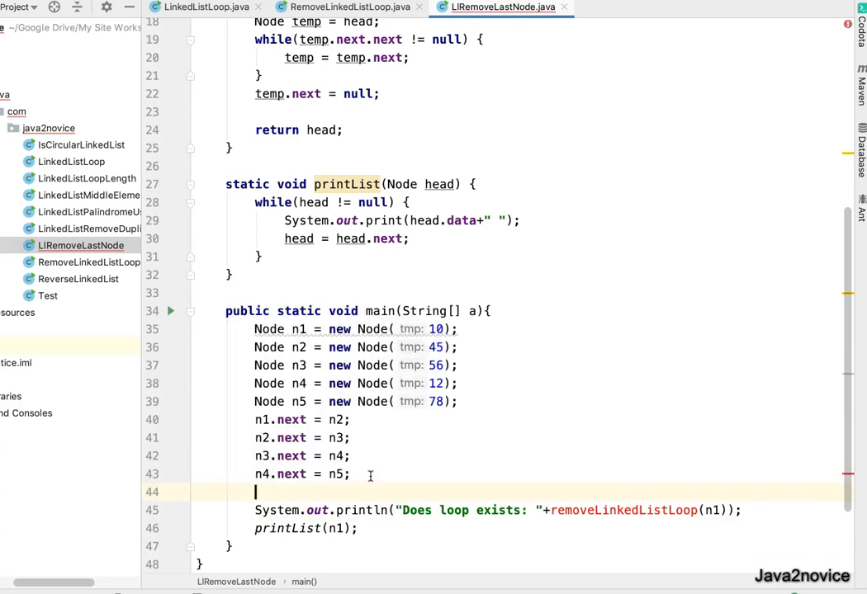
type("S")
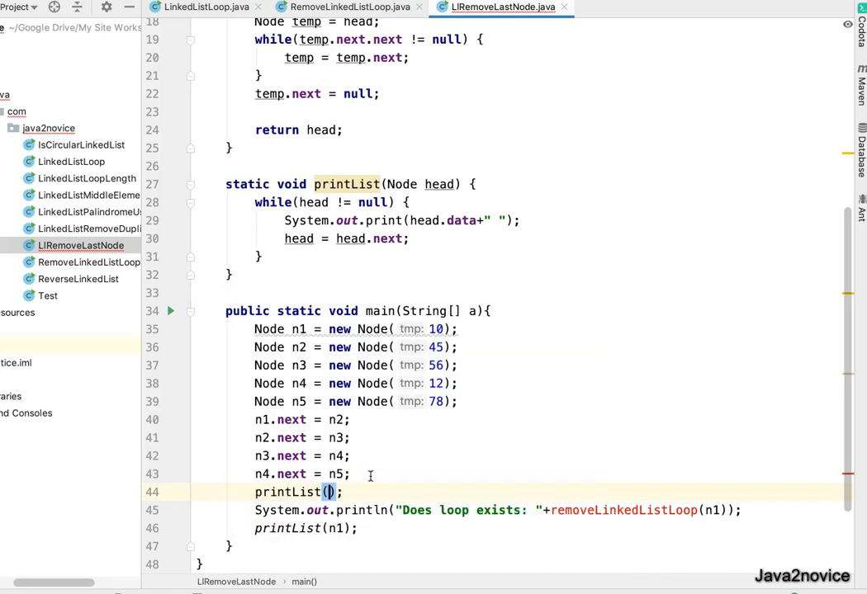
type("n1")
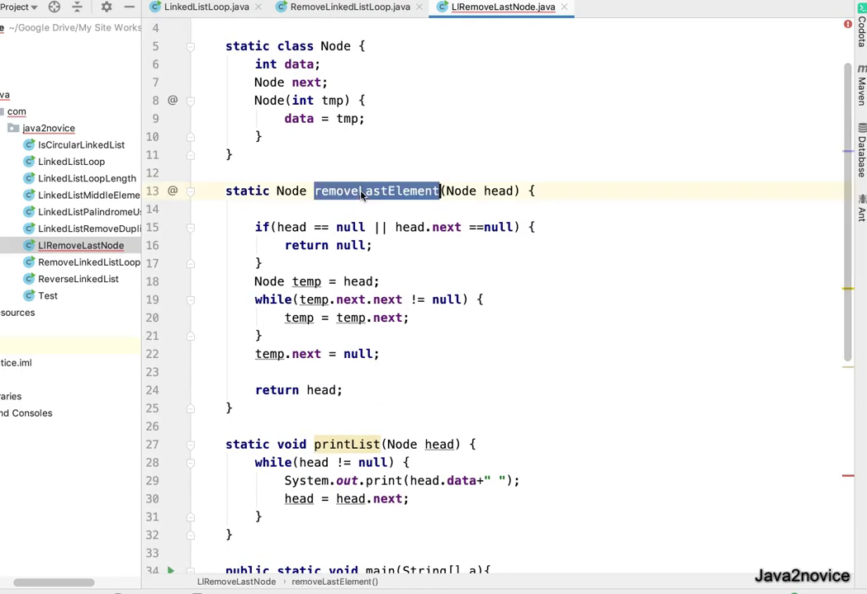
scroll("down", 3)
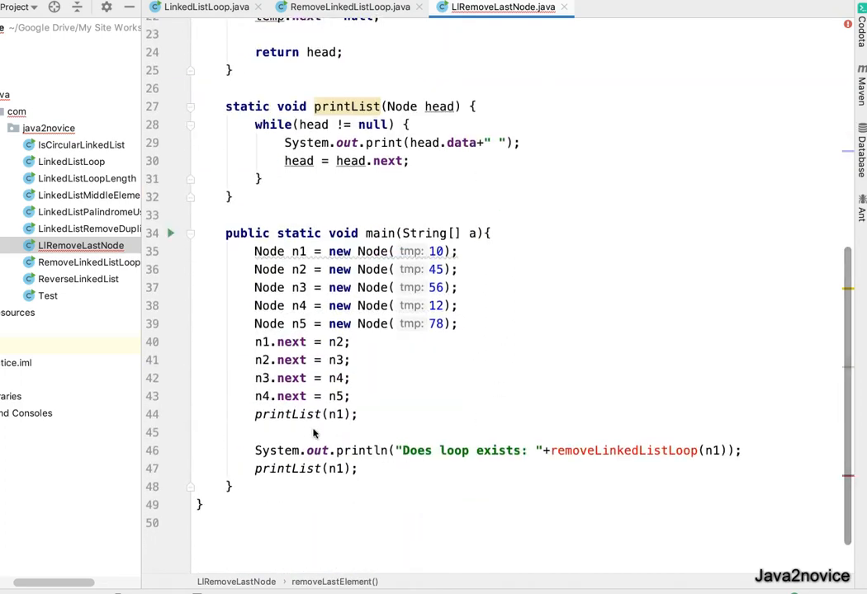
type("removeLastElement()")
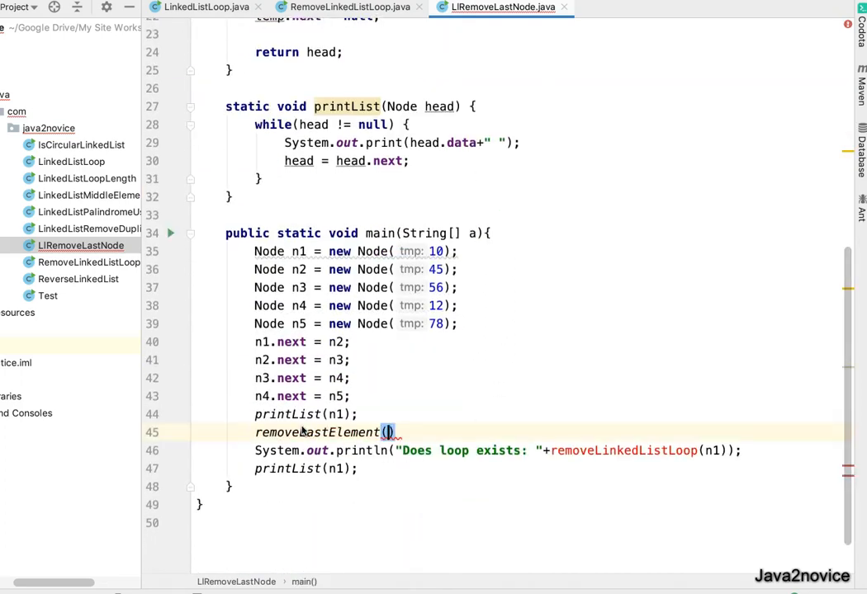
type("n1);")
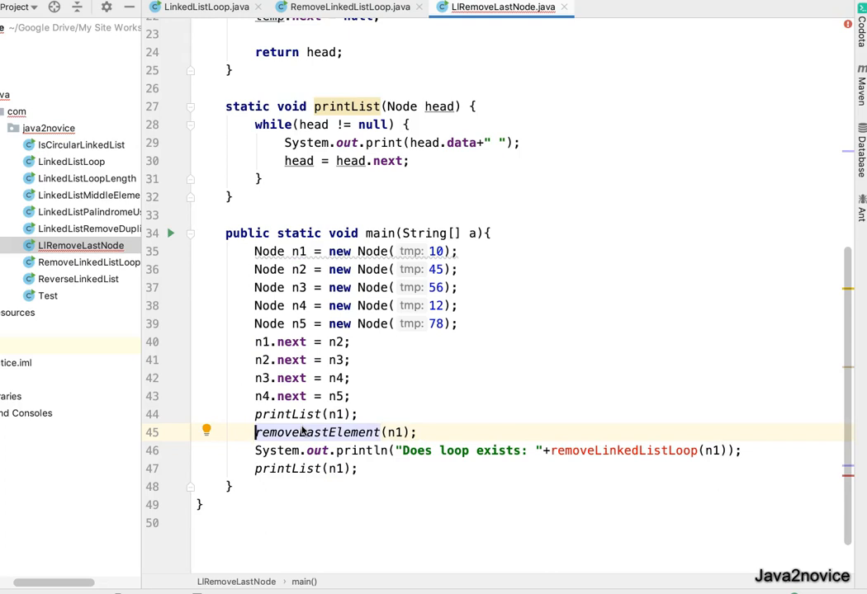
type("n1 =")
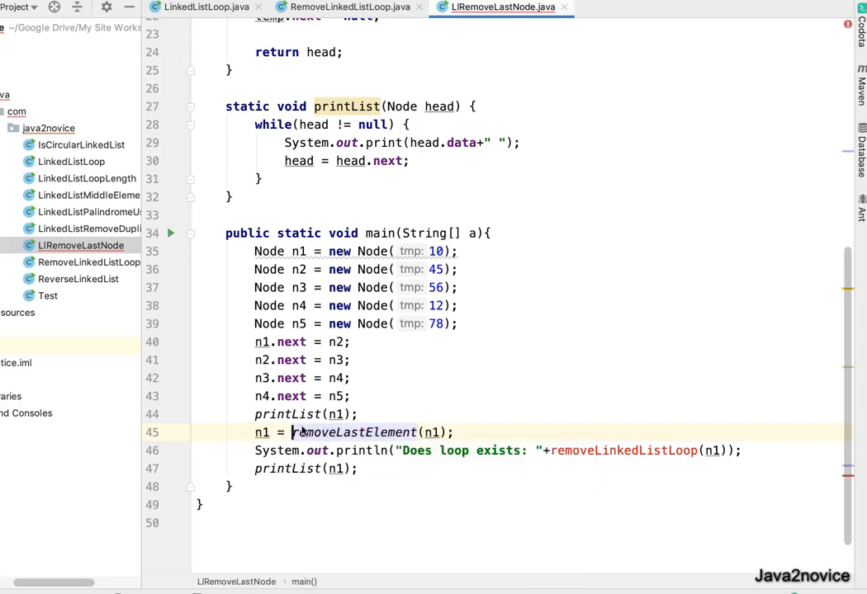
key("enter")
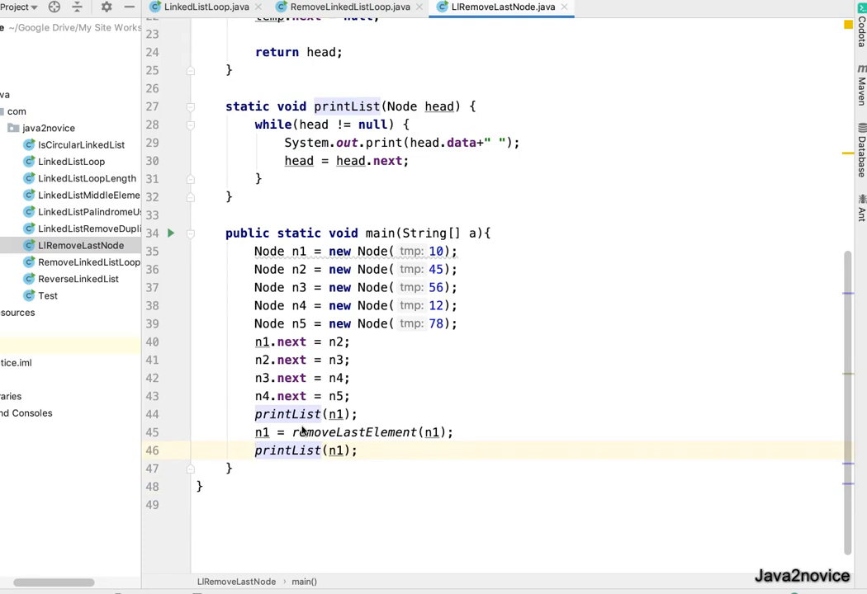
mouse_move(325, 288)
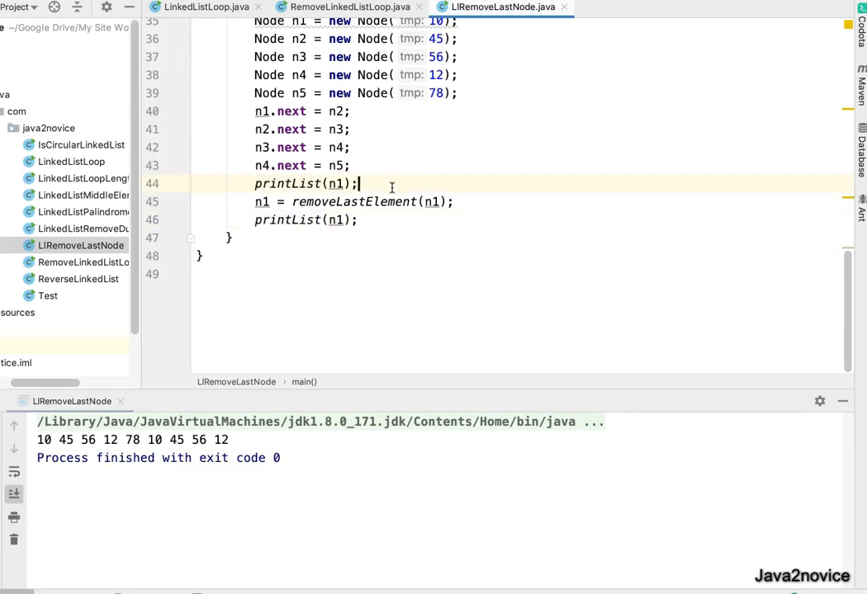
Begin a System.out statement after the first printList(n1) call
type("System")
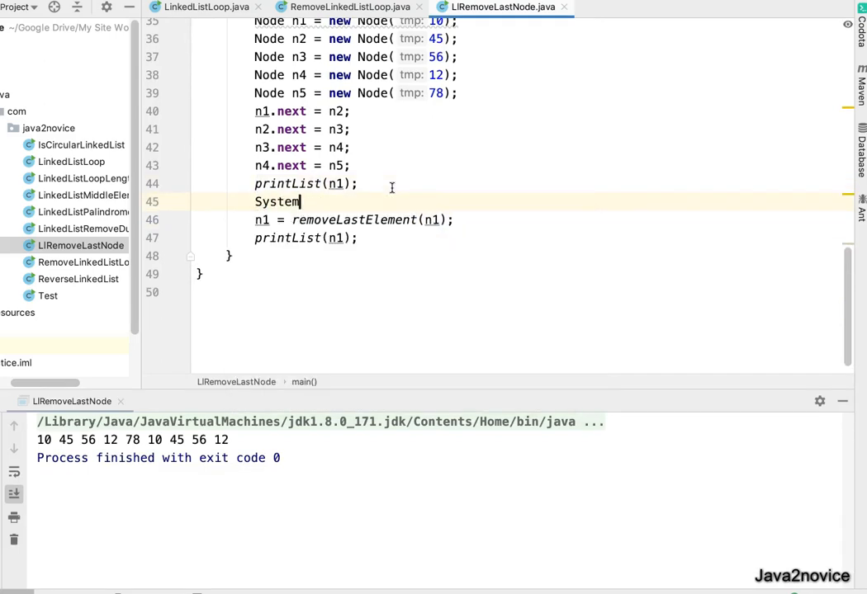
type(".ou")
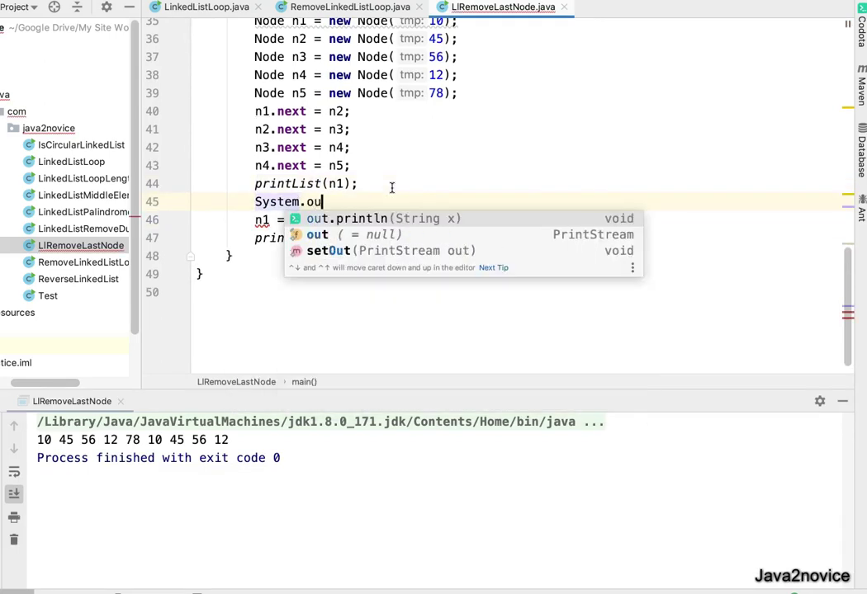